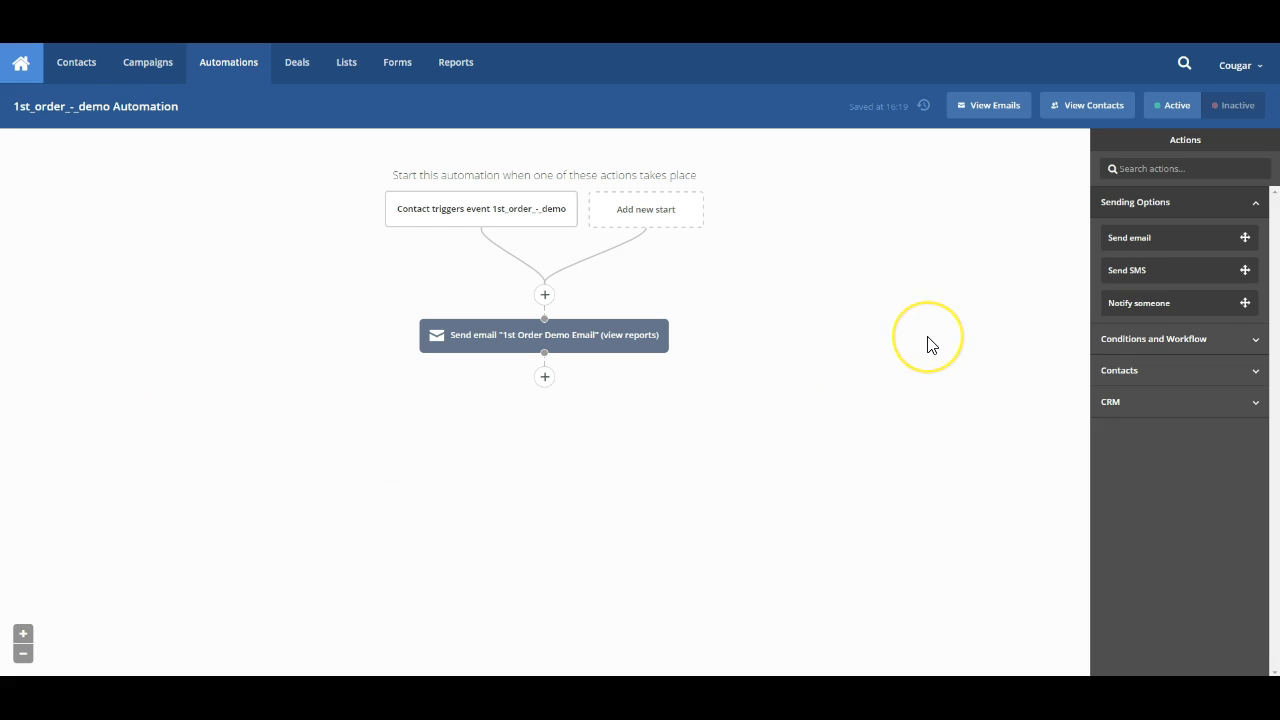
mouse_move(932, 344)
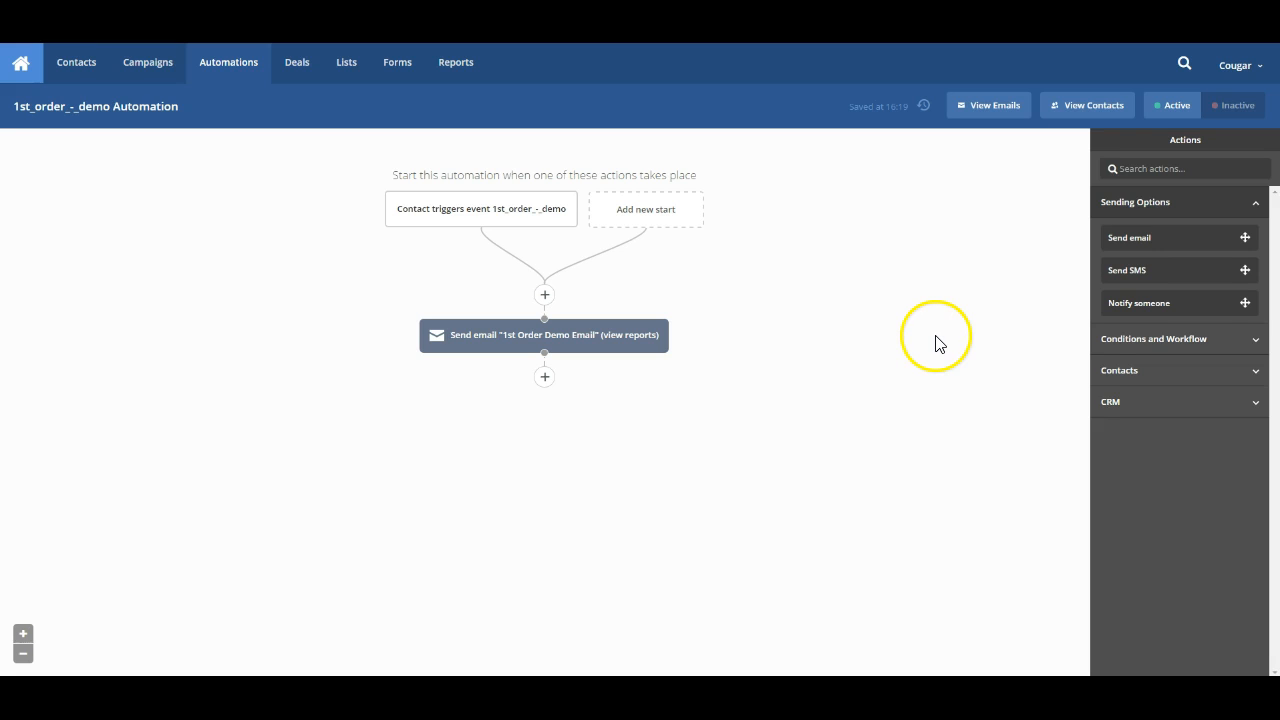
mouse_move(856, 352)
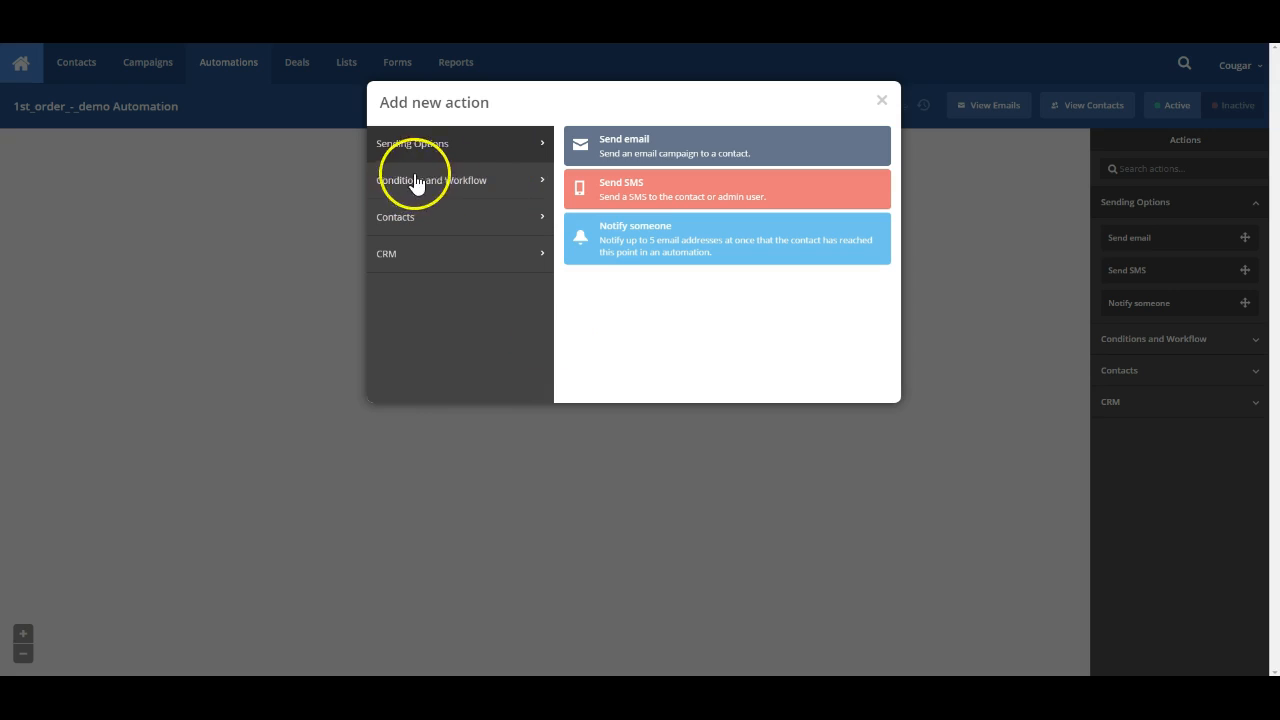
Dismiss the add-action picker and expand Conditions and Workflow in the side Actions list
left_click(432, 180)
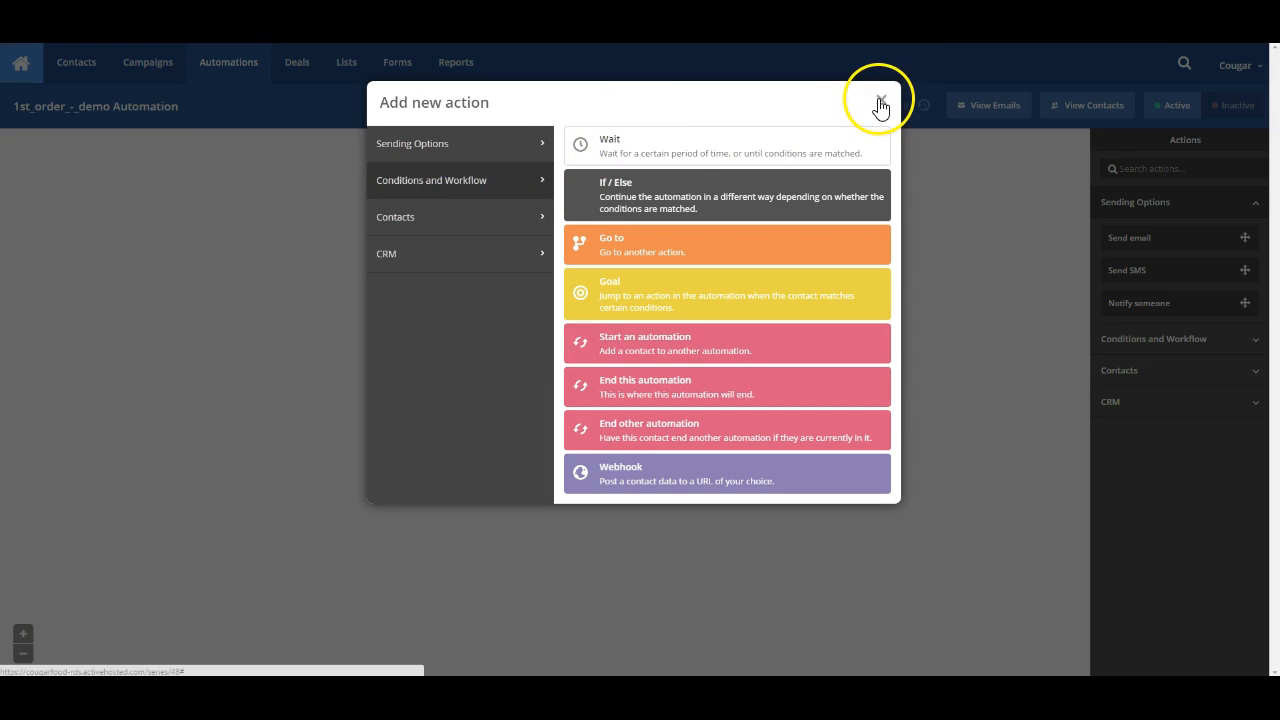
left_click(880, 102)
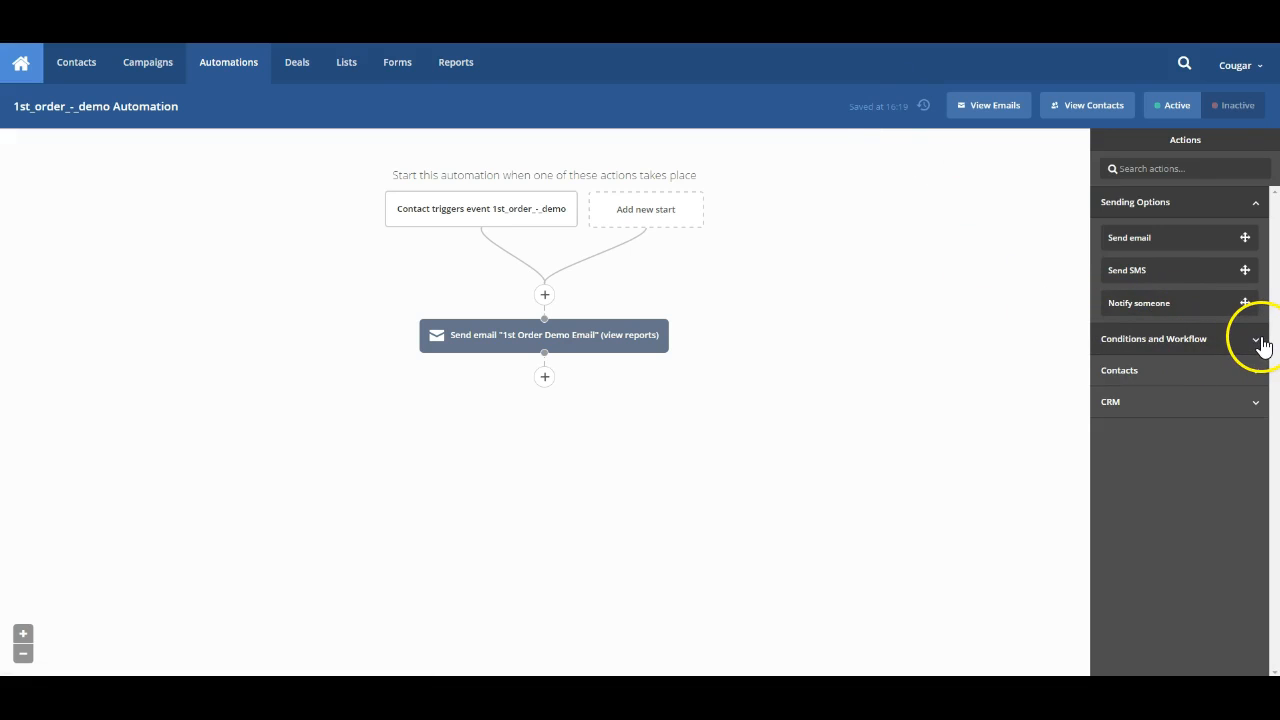
left_click(1256, 338)
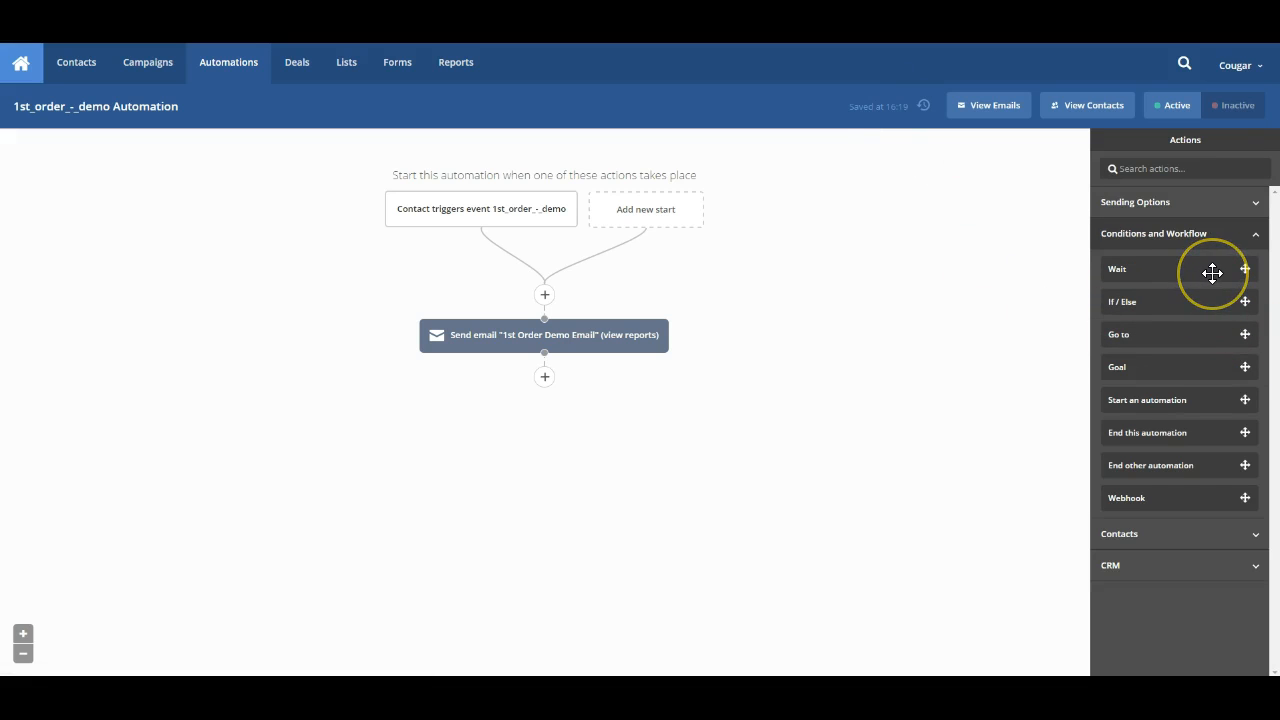
Insert a Wait step of 7 days before the Send email step and save it
left_click_drag(1212, 268, 544, 290)
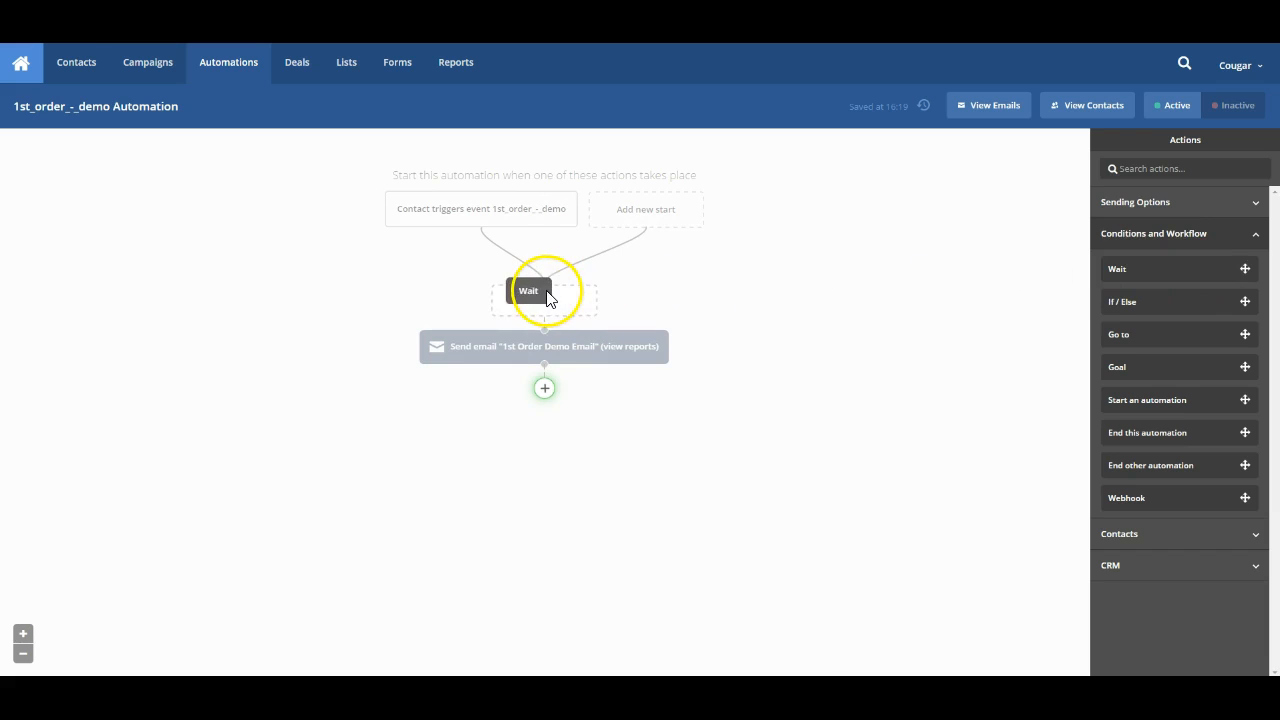
left_click(528, 292)
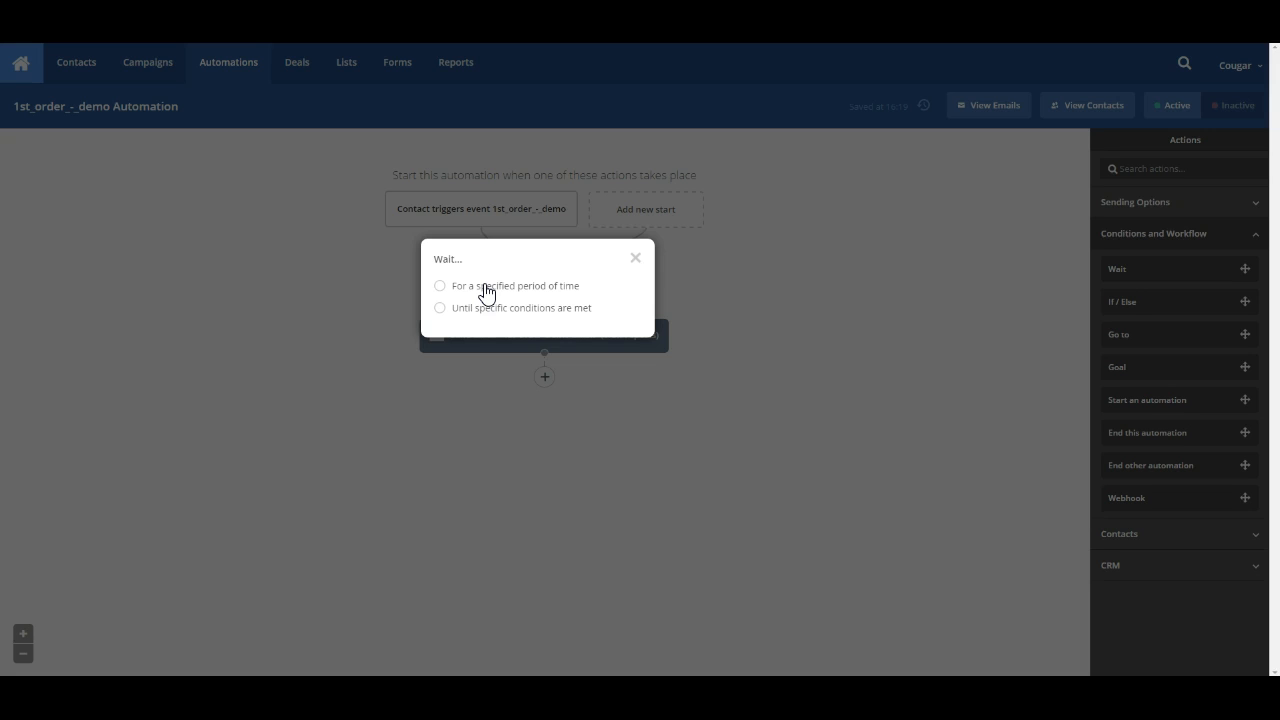
mouse_move(486, 312)
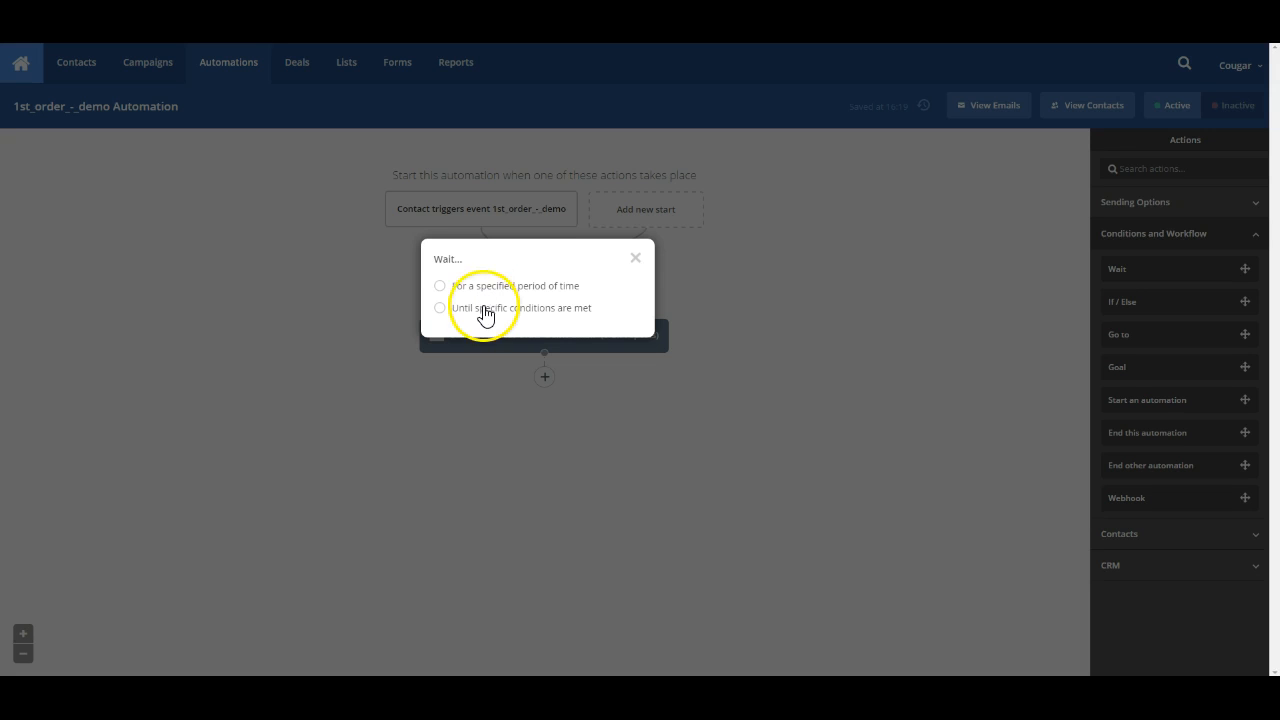
mouse_move(444, 258)
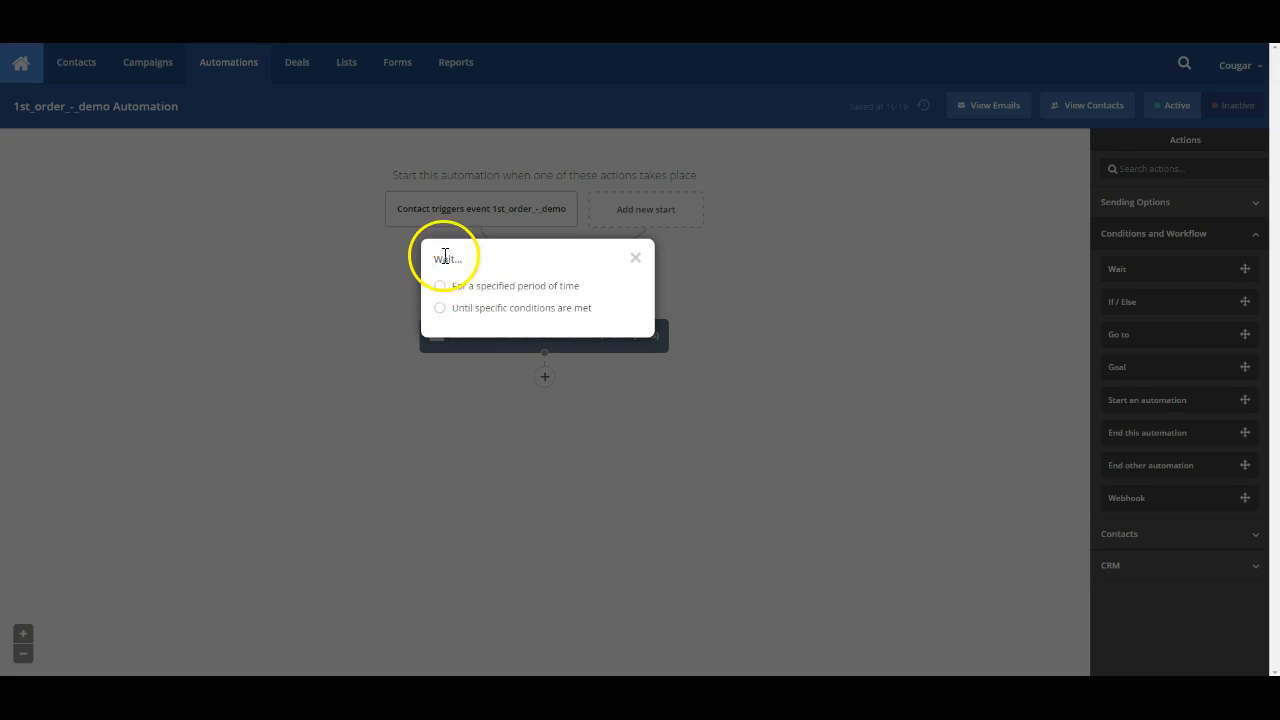
left_click(440, 284)
type("7")
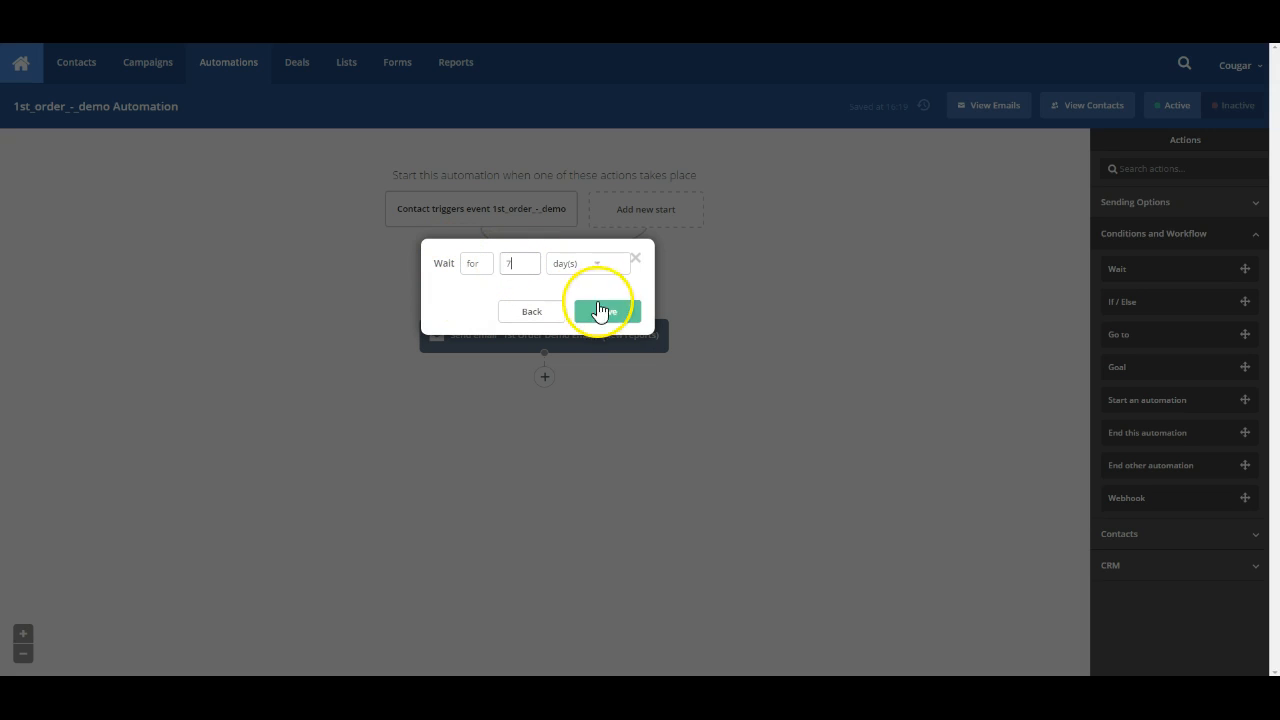
left_click(600, 312)
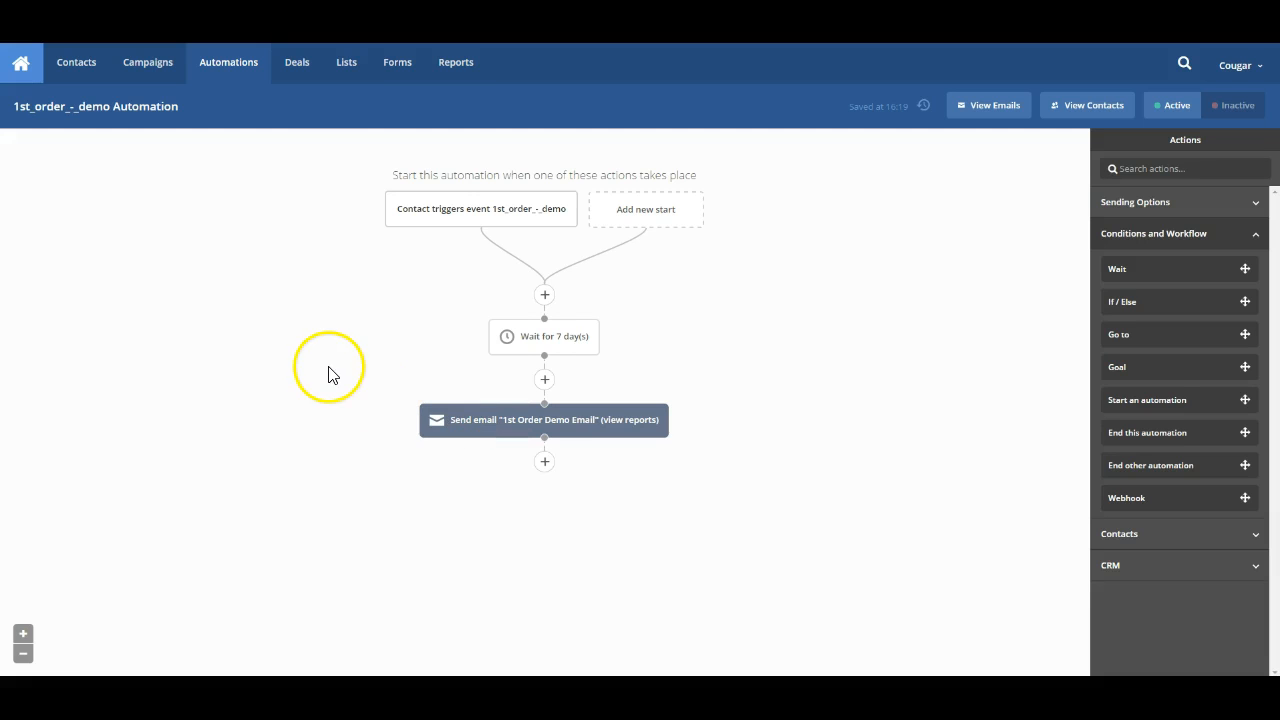
mouse_move(448, 236)
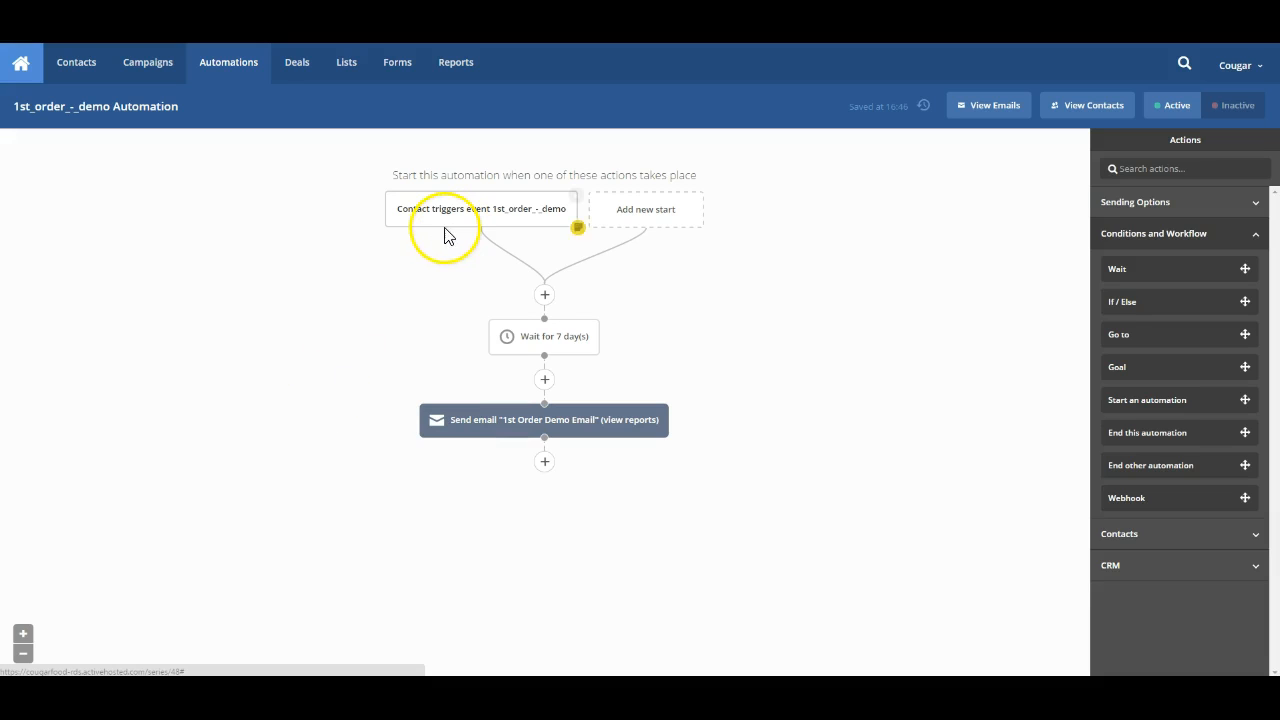
mouse_move(512, 216)
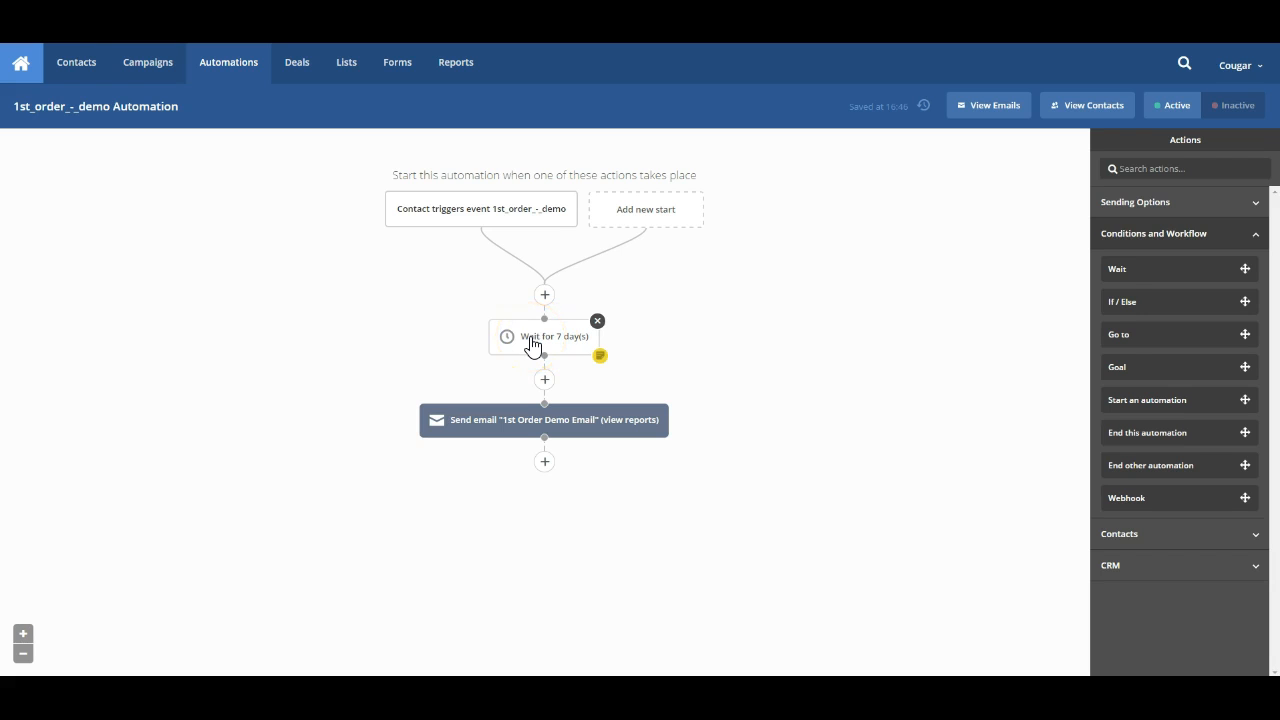
Review the 7-day wait unchanged, then begin adding another Wait action
left_click(544, 336)
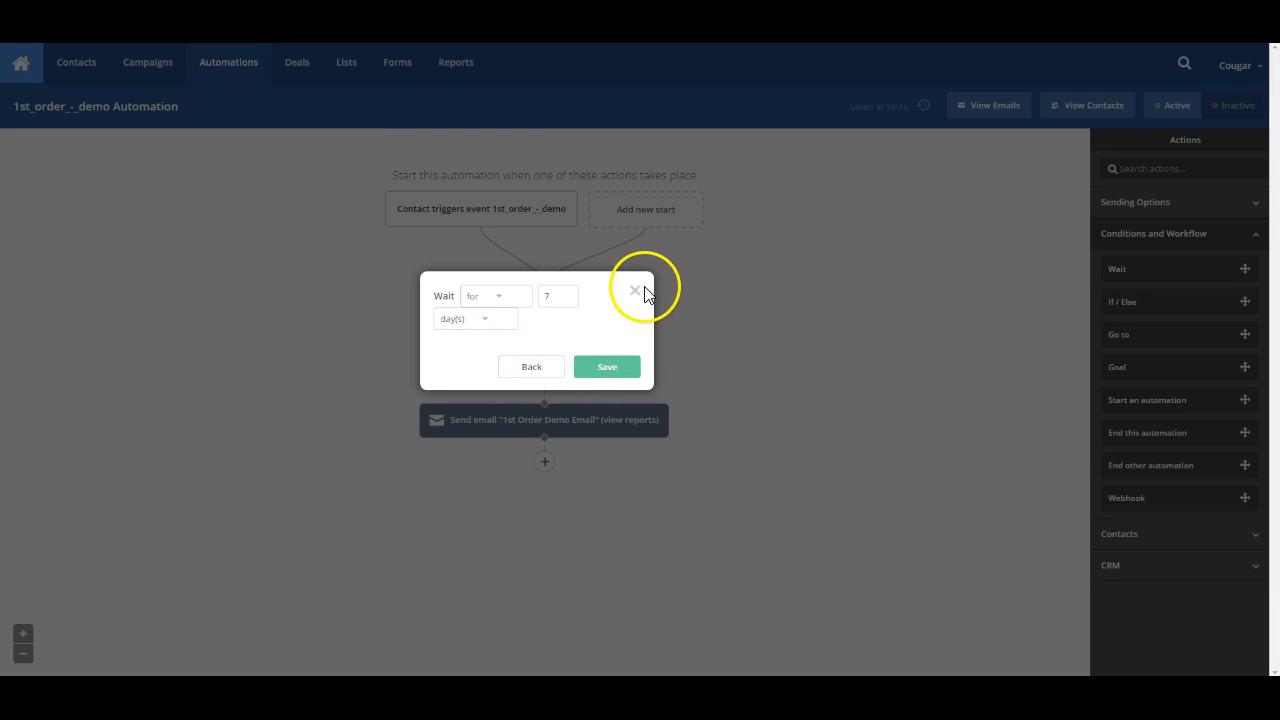
left_click(608, 366)
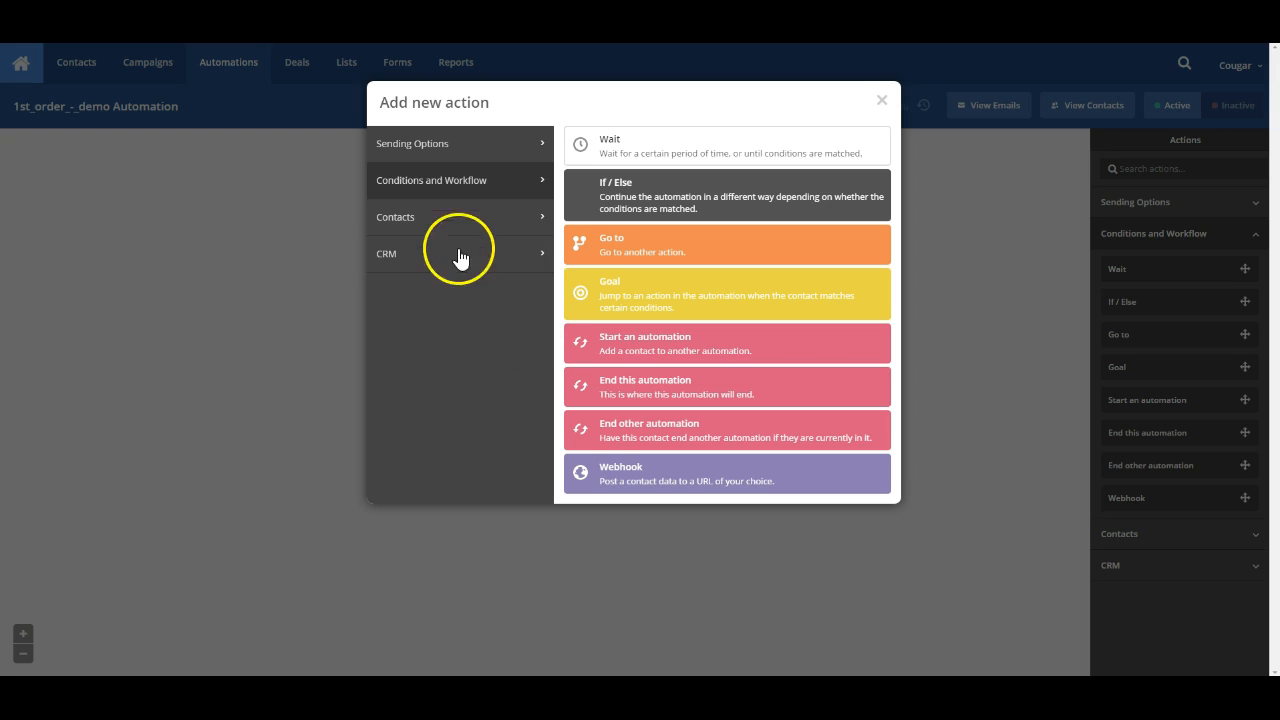
left_click(728, 144)
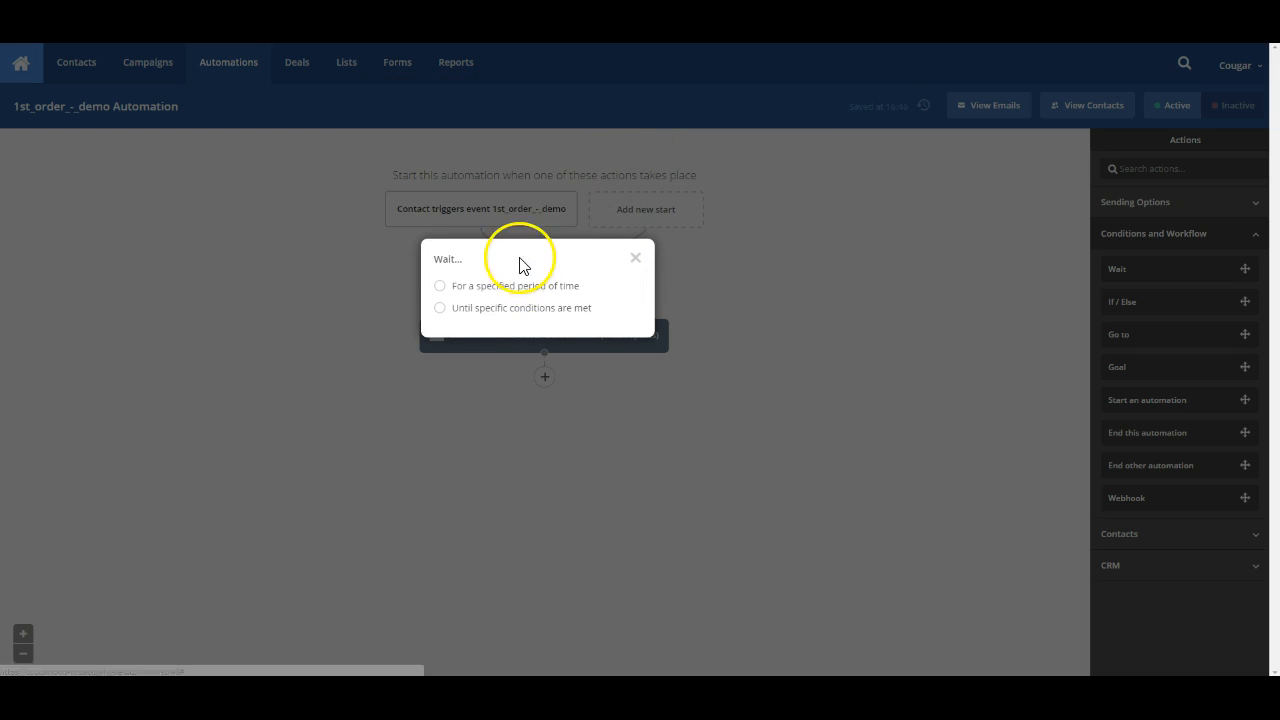
mouse_move(500, 318)
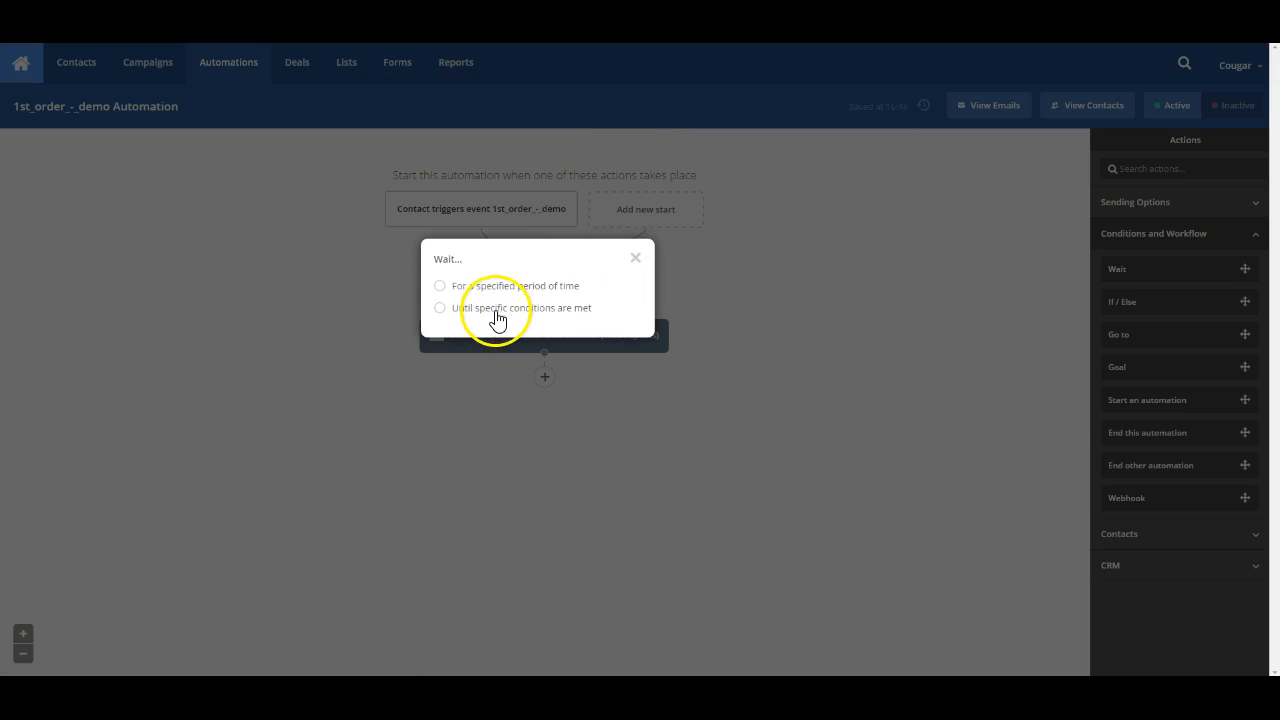
mouse_move(468, 318)
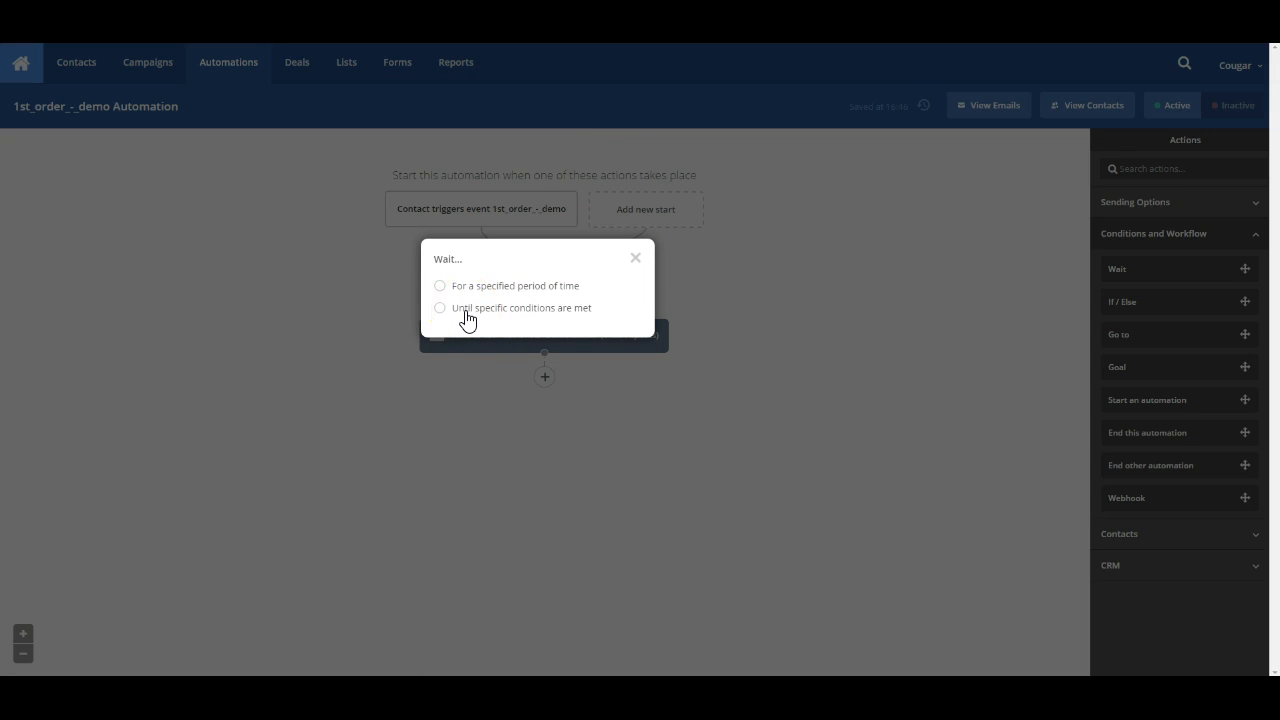
Condition the wait on the contact's current time being 16 (4PM)
left_click(440, 308)
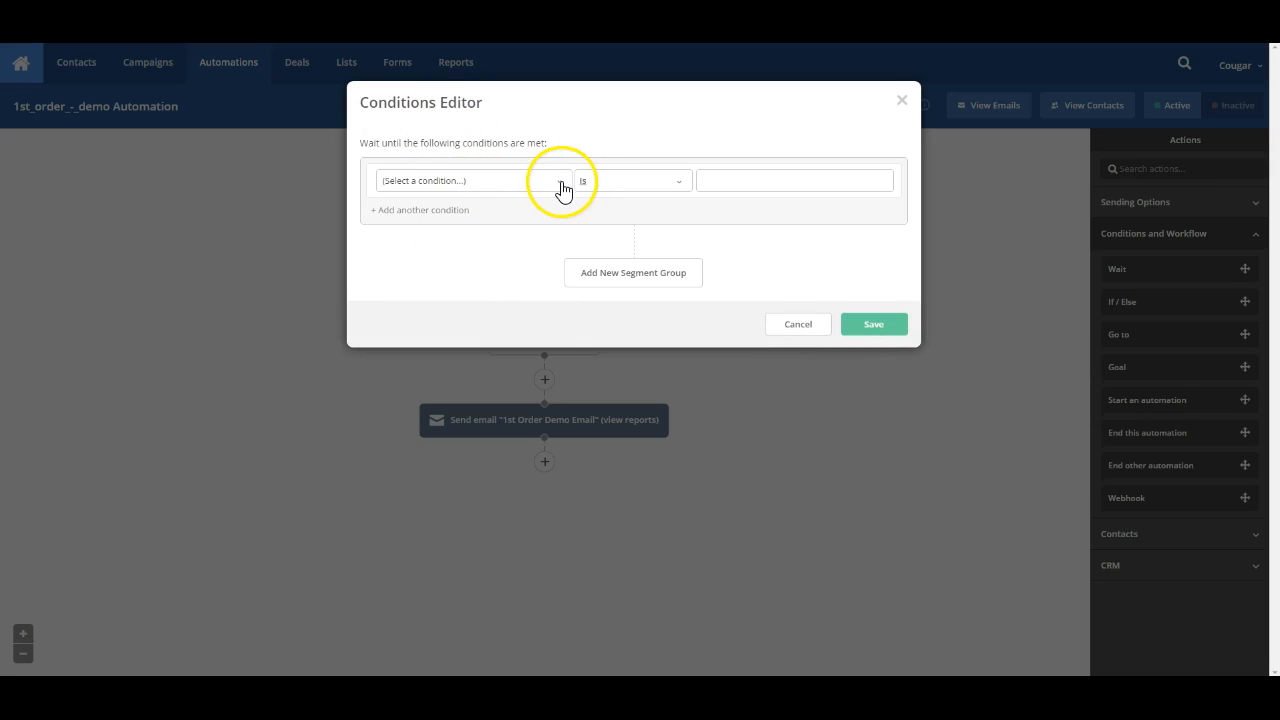
left_click(470, 180)
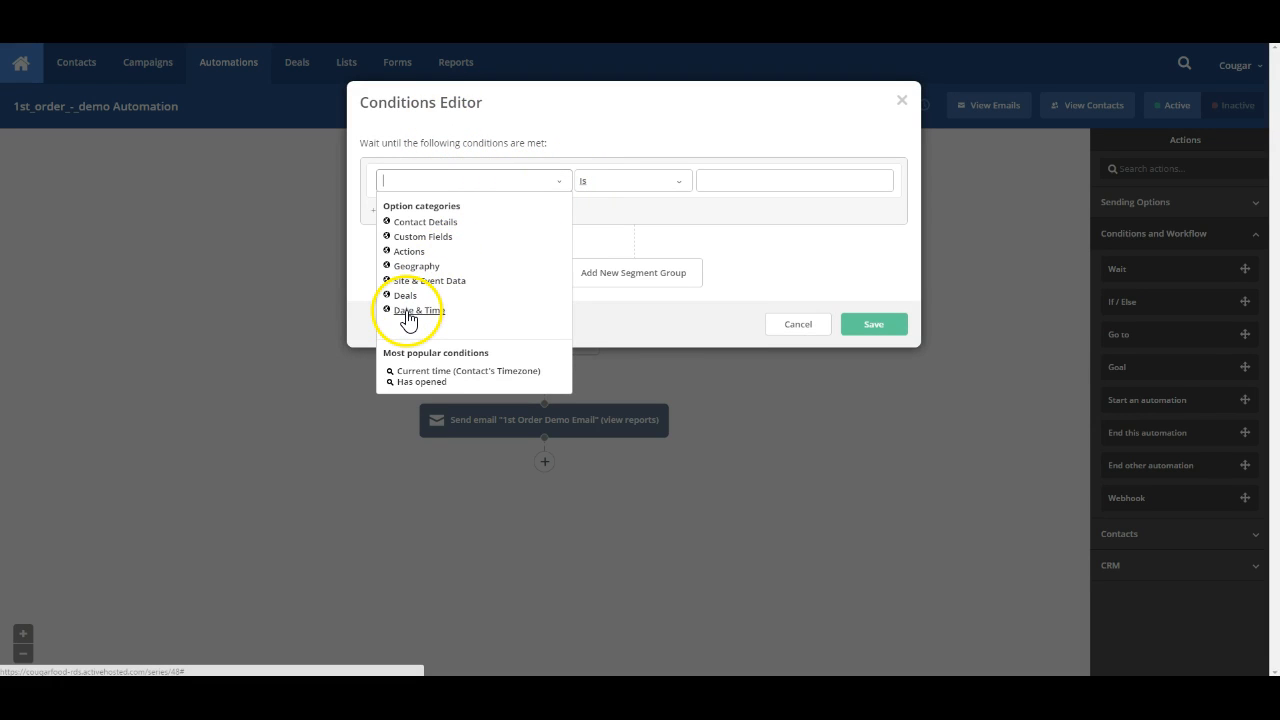
left_click(416, 310)
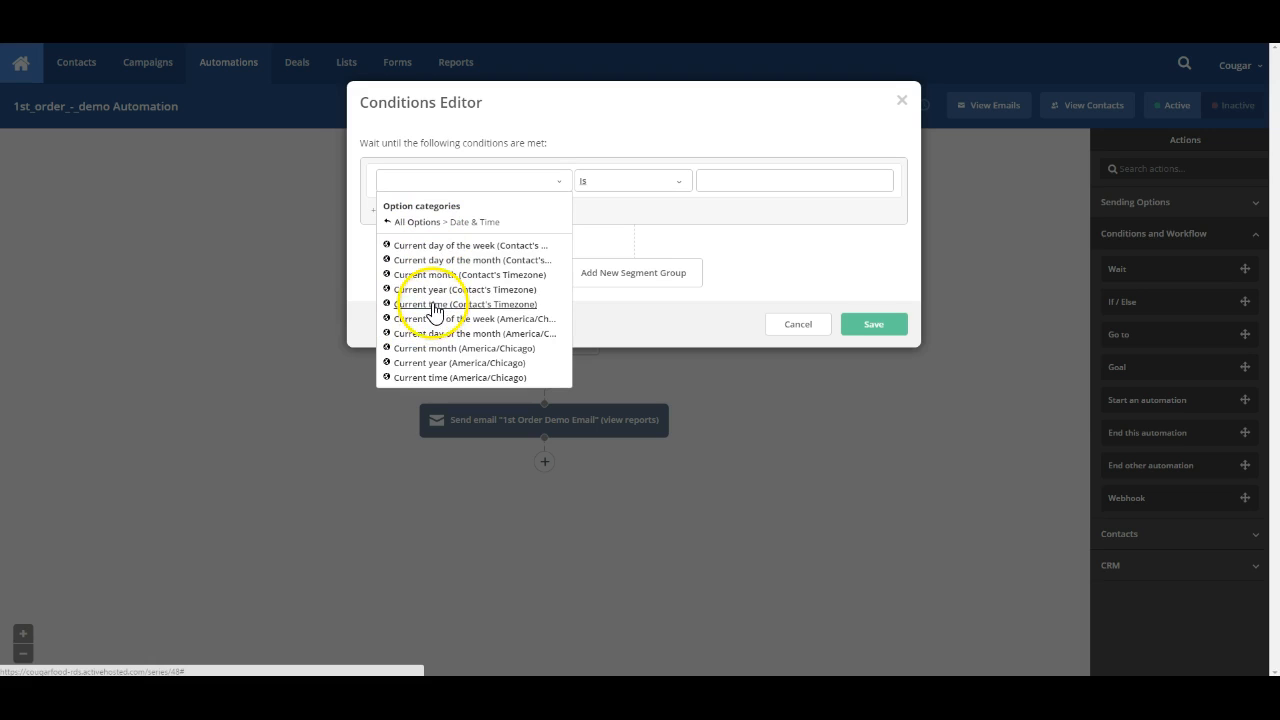
left_click(464, 304)
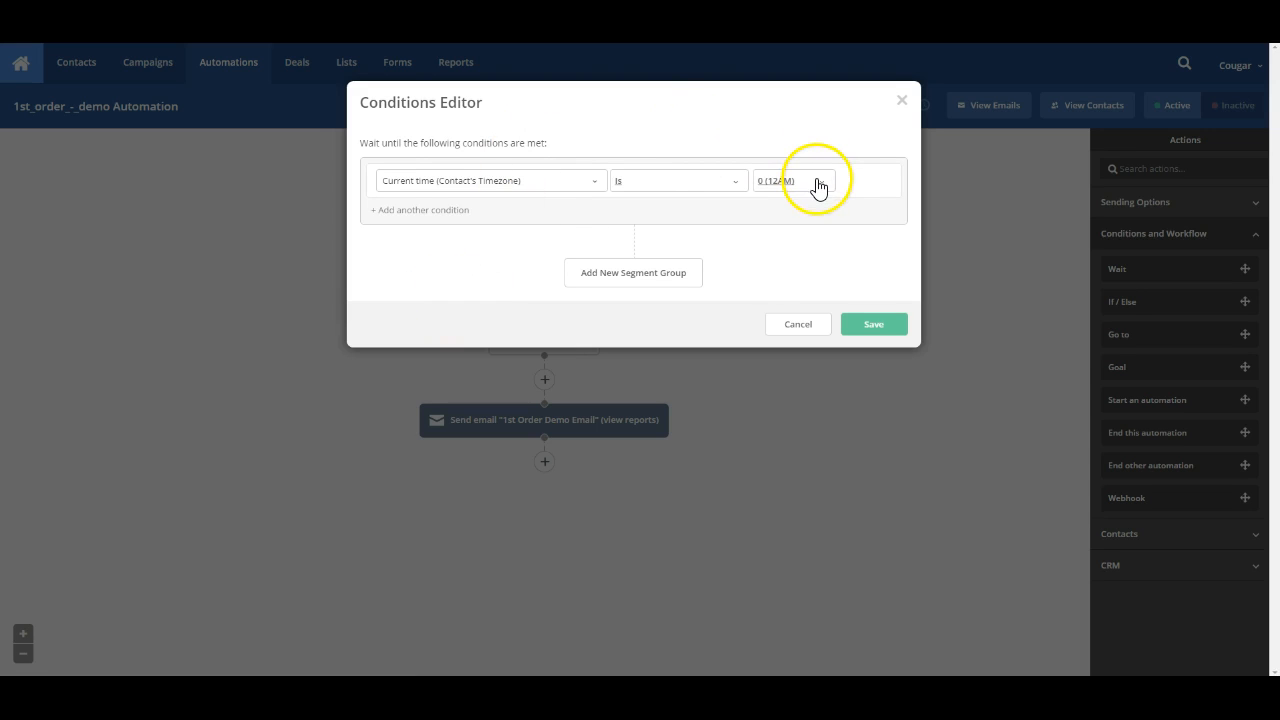
left_click(792, 180)
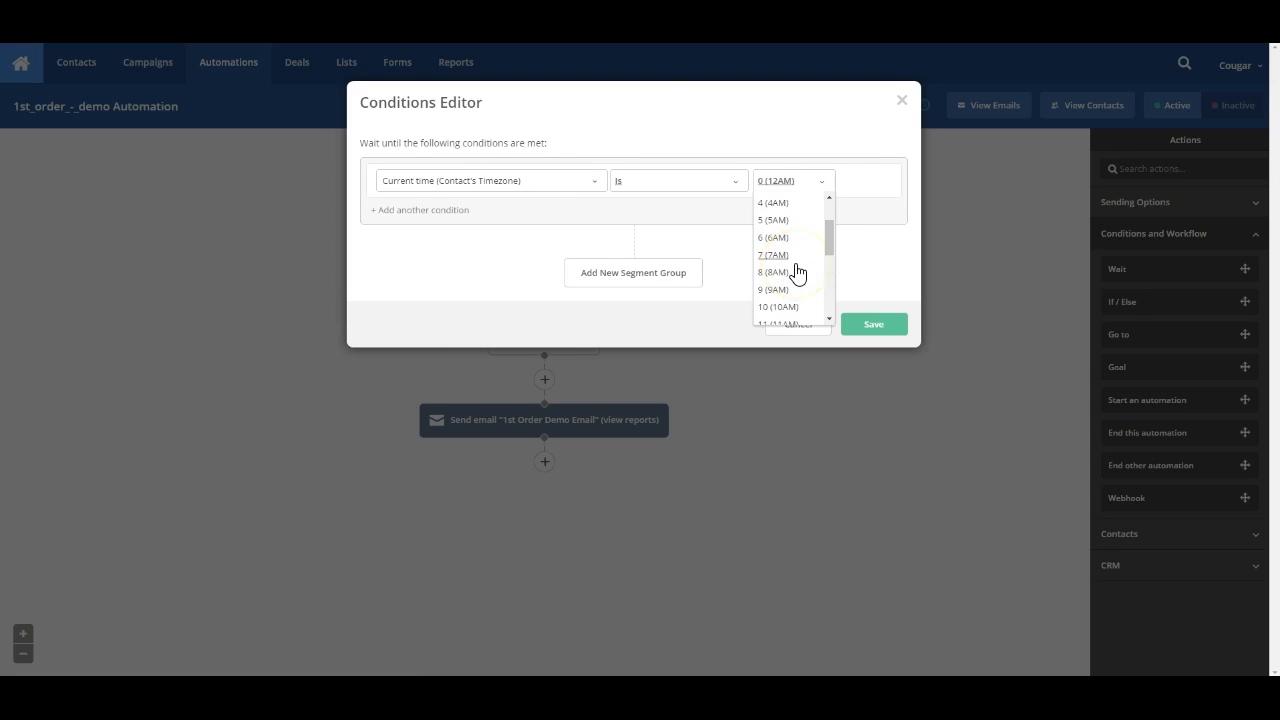
scroll("down", 3)
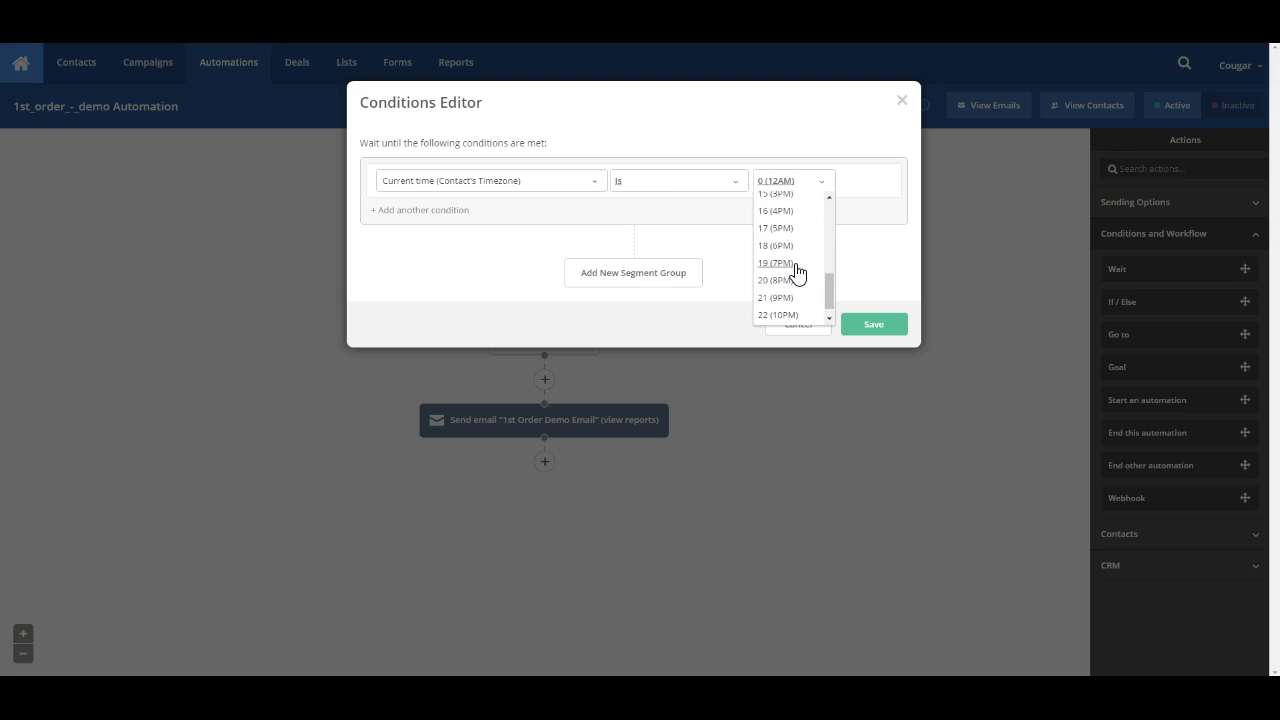
left_click(776, 210)
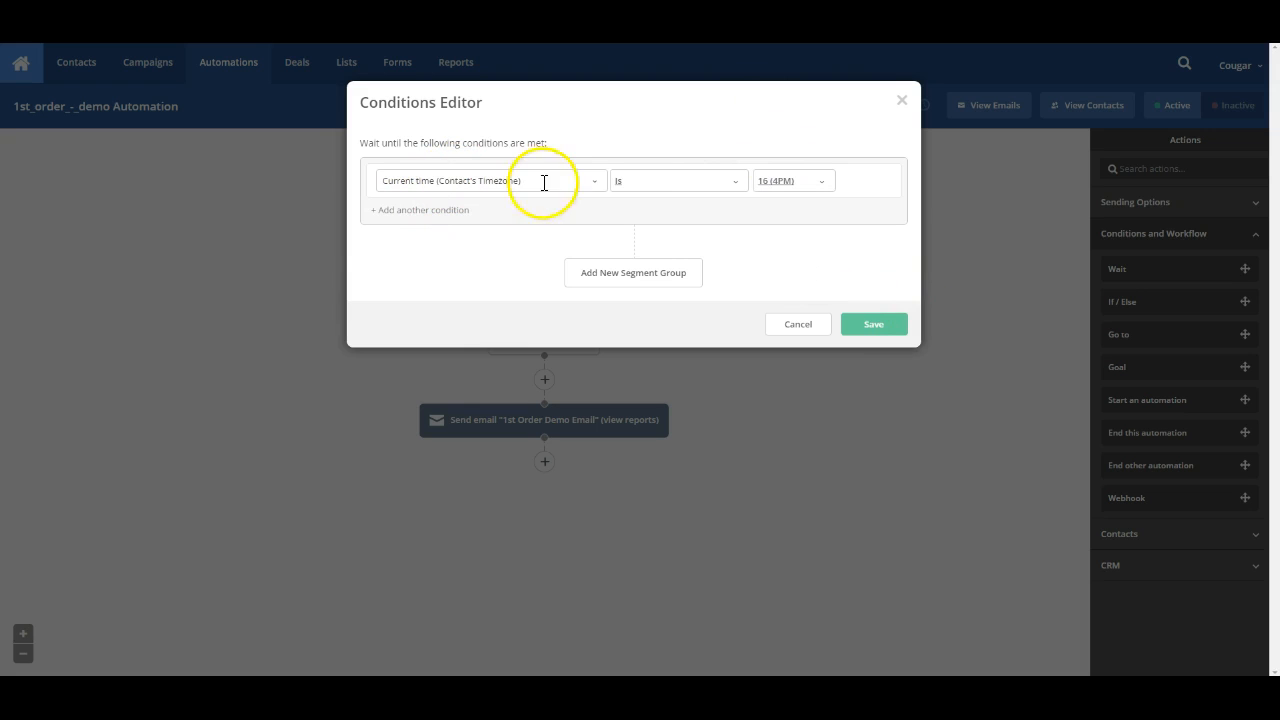
Save the time condition and the Wait step with no time limit
left_click(872, 324)
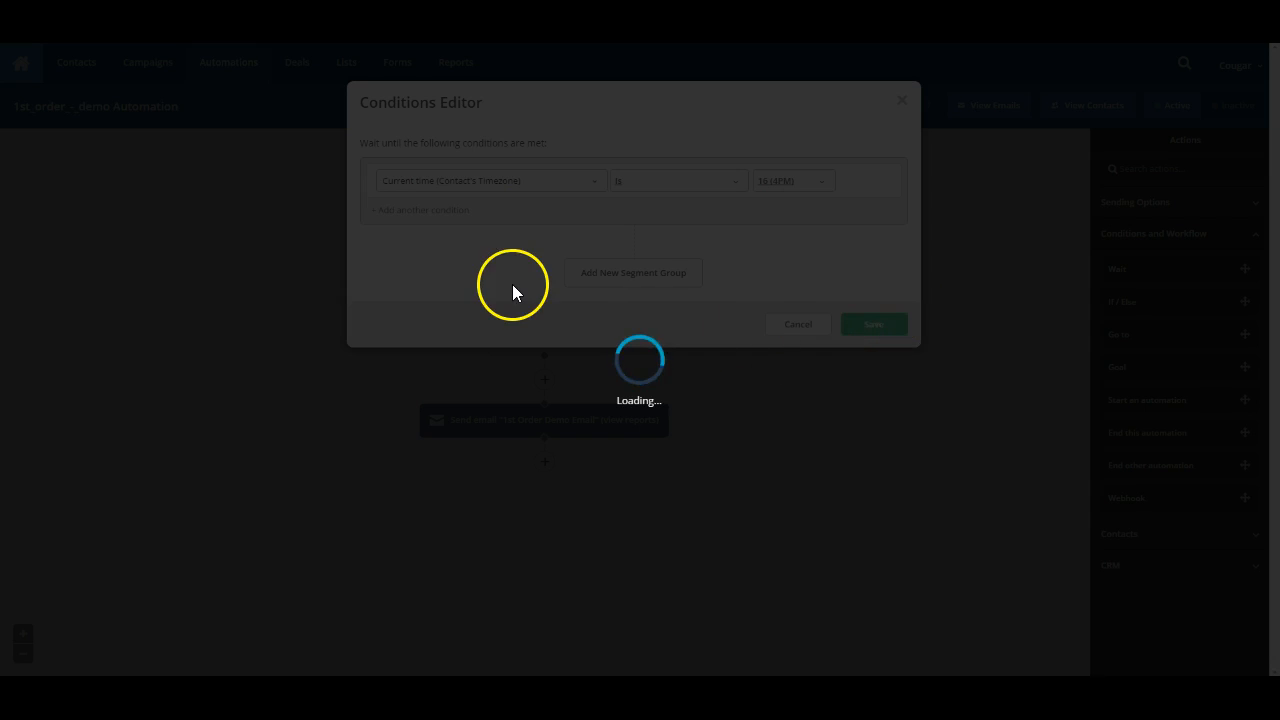
left_click(872, 324)
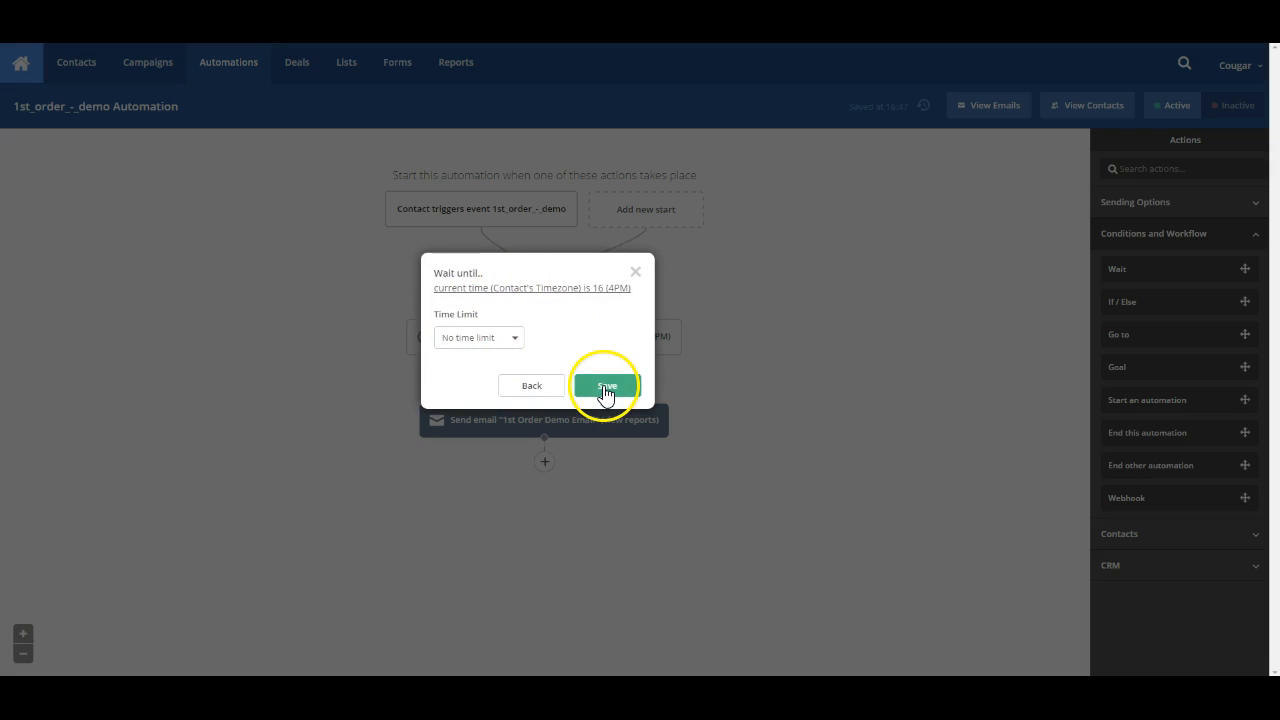
left_click(606, 386)
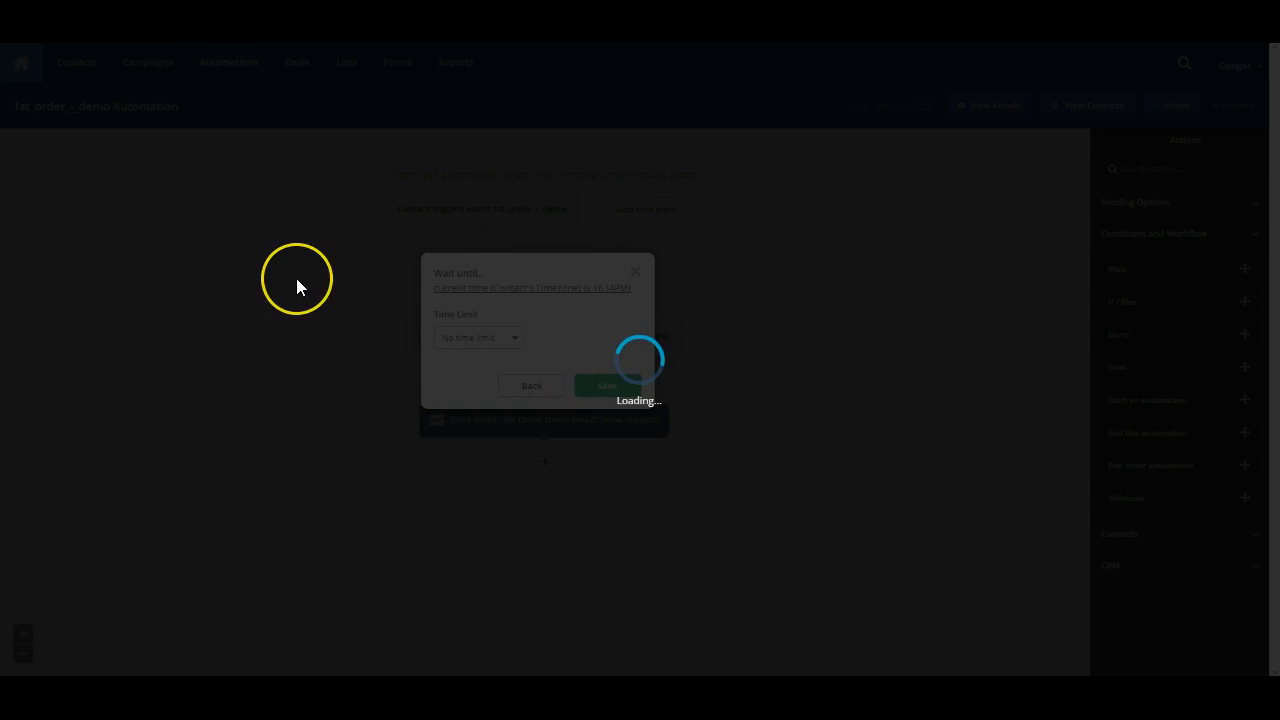
left_click(606, 384)
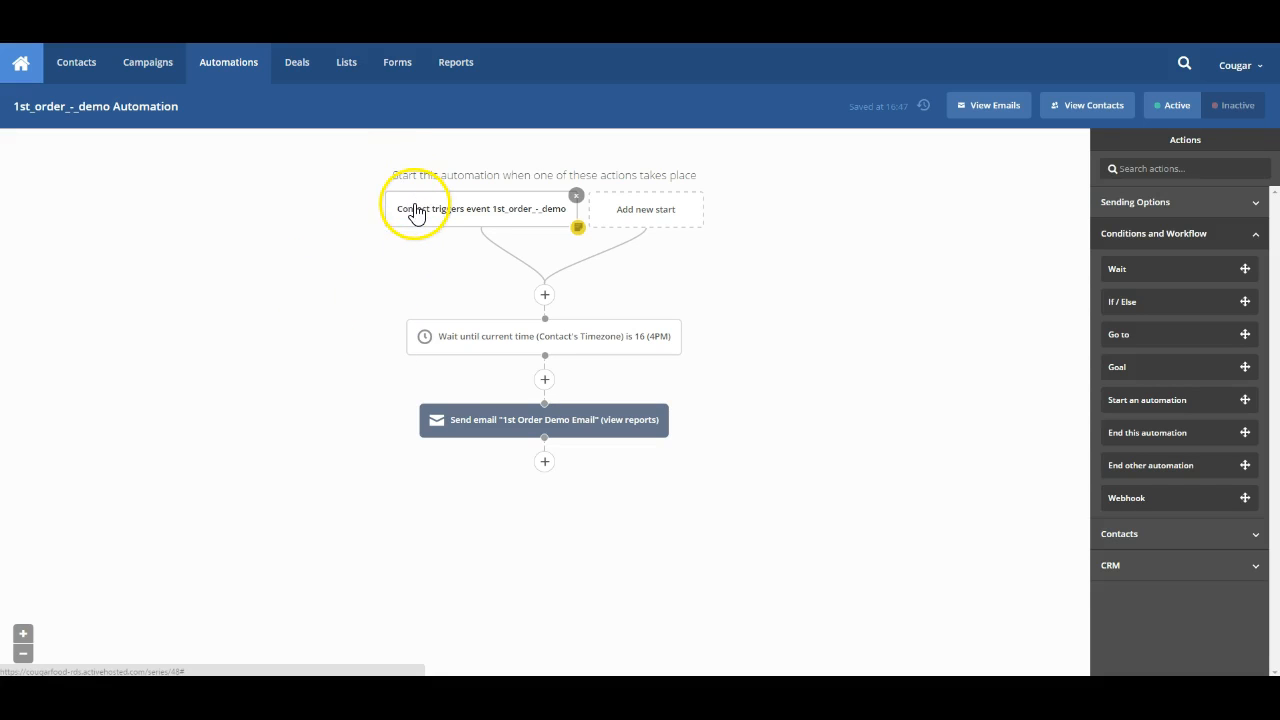
mouse_move(476, 352)
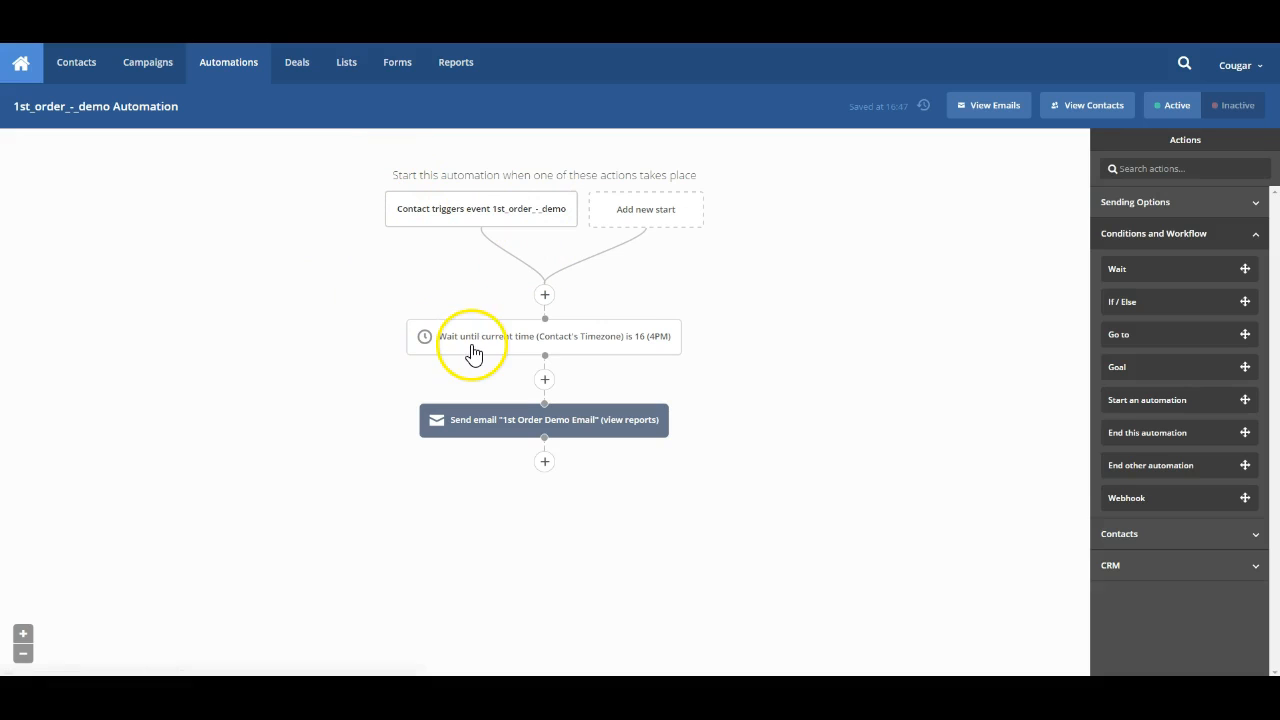
mouse_move(490, 420)
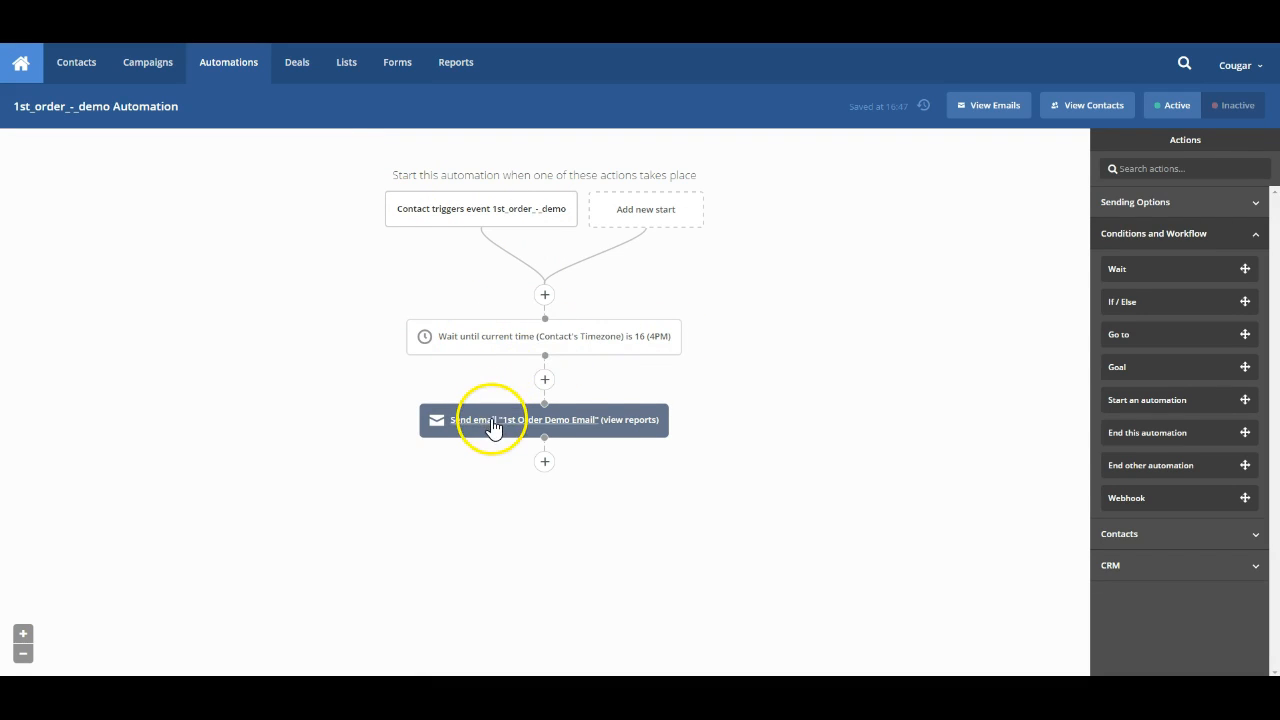
left_click(544, 420)
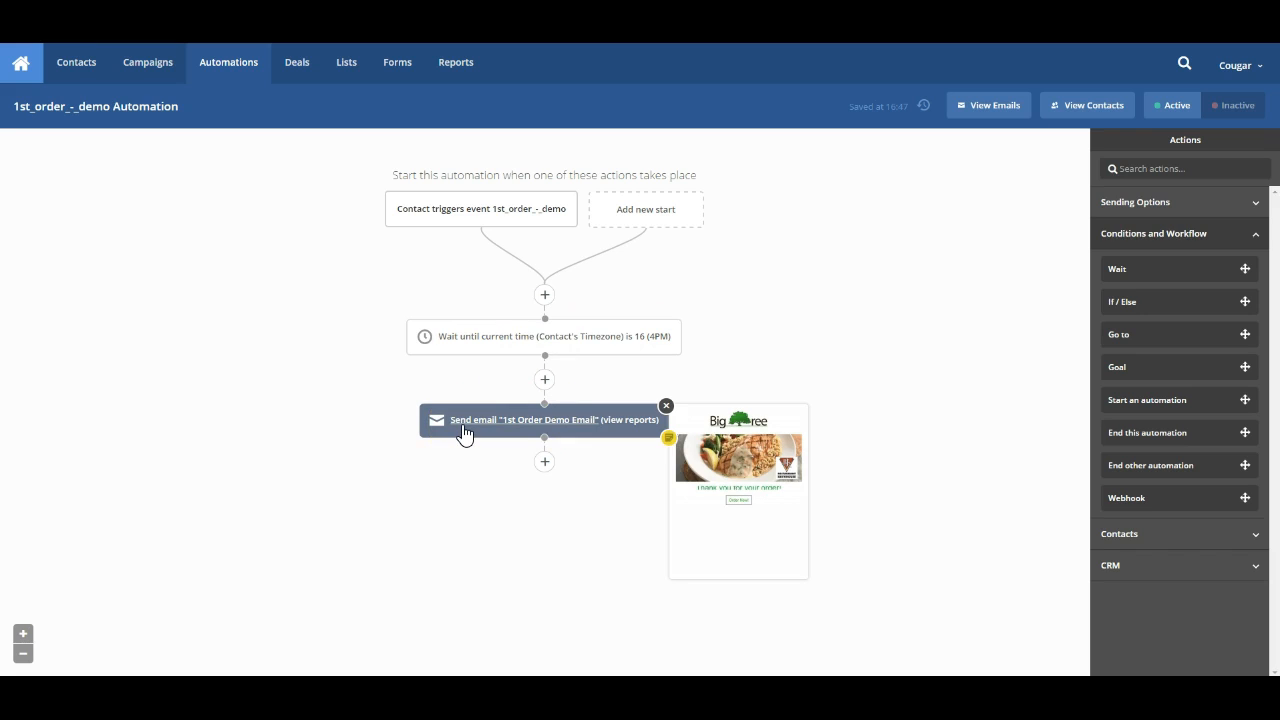
left_click(666, 404)
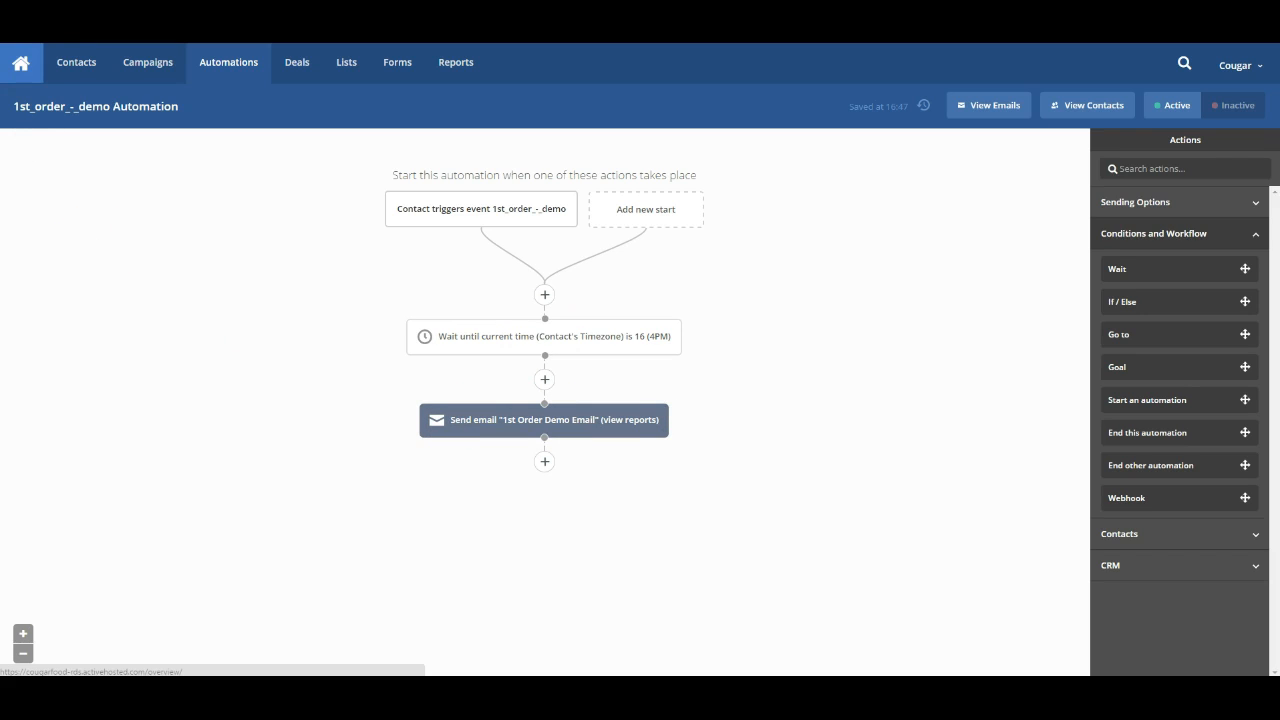
mouse_move(230, 374)
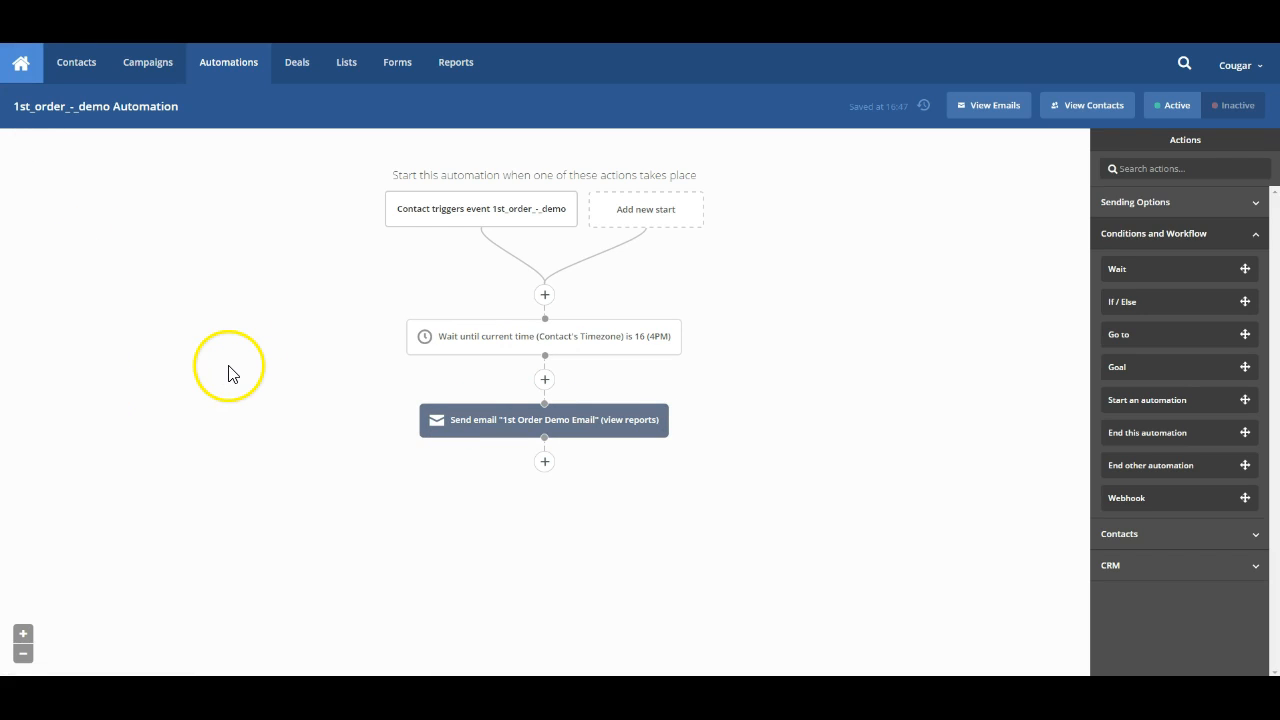
mouse_move(916, 330)
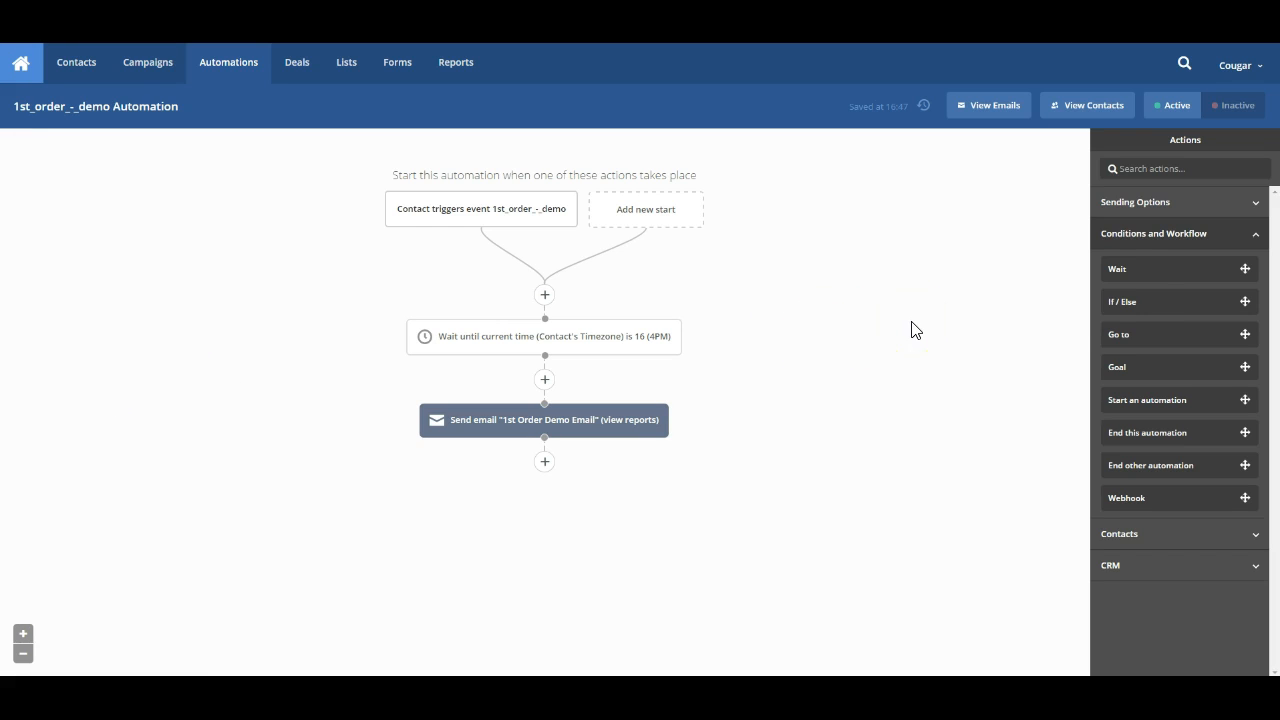
mouse_move(956, 328)
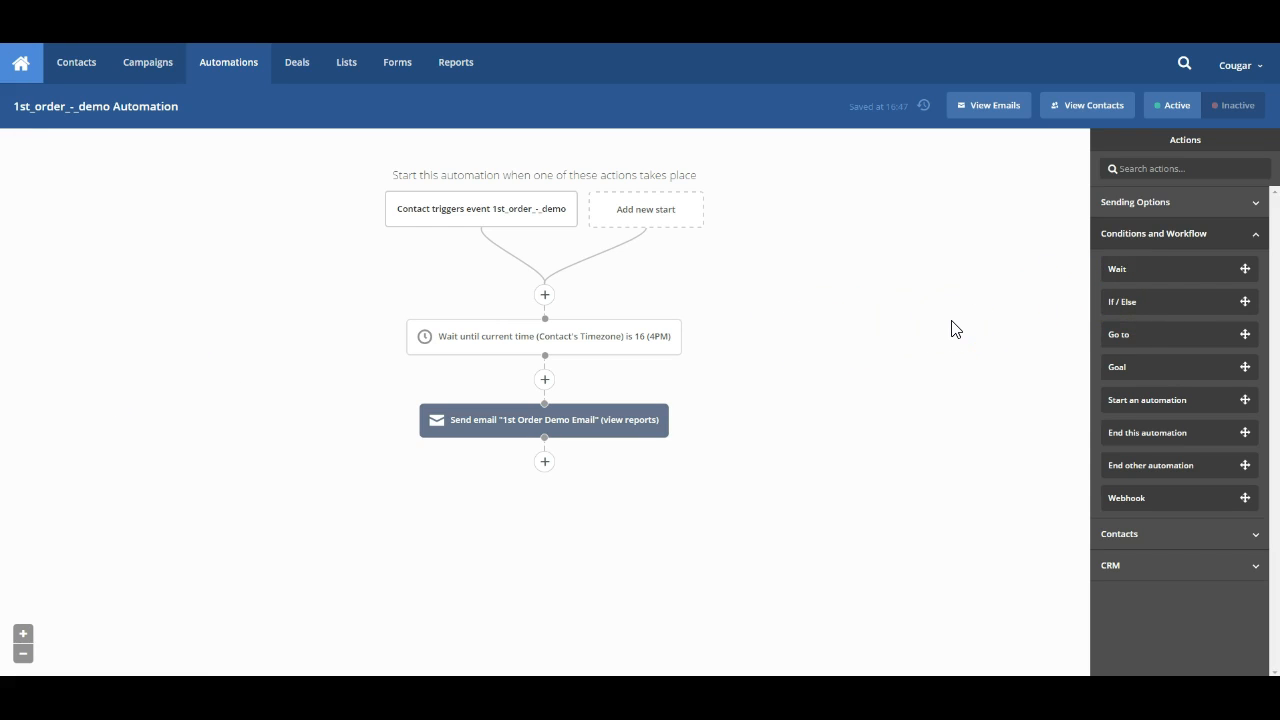
mouse_move(1220, 302)
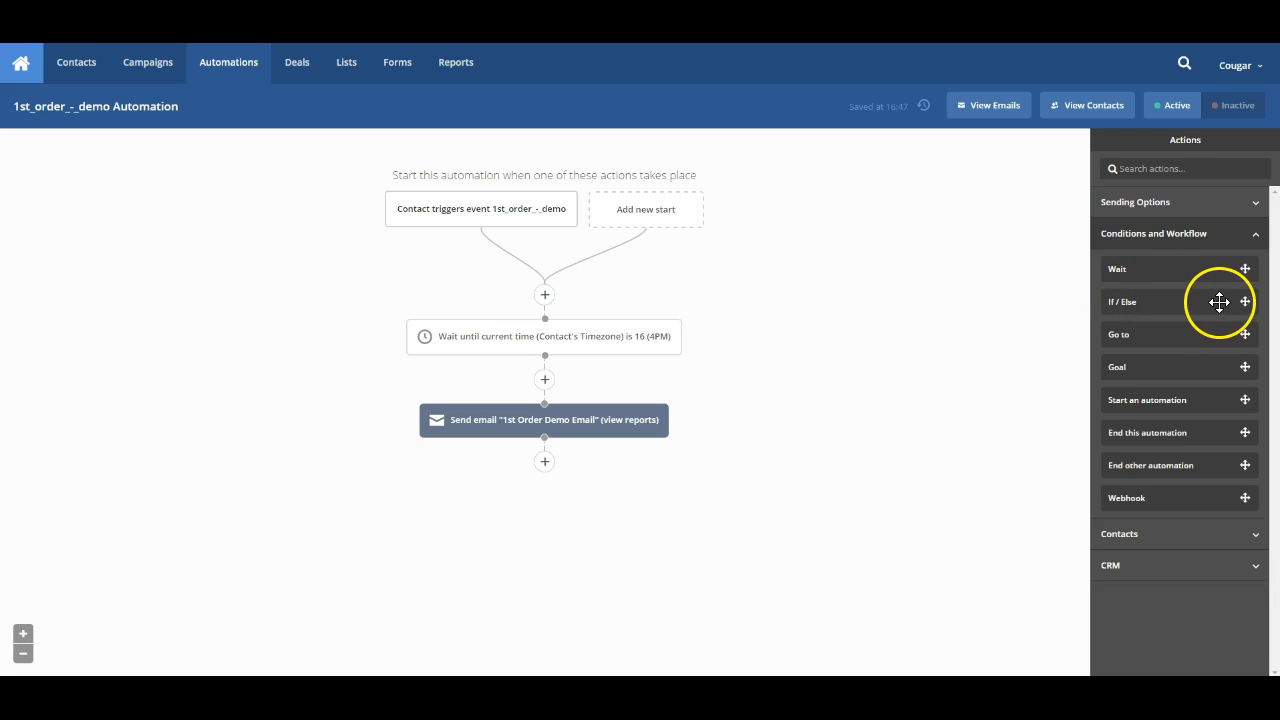
mouse_move(1244, 302)
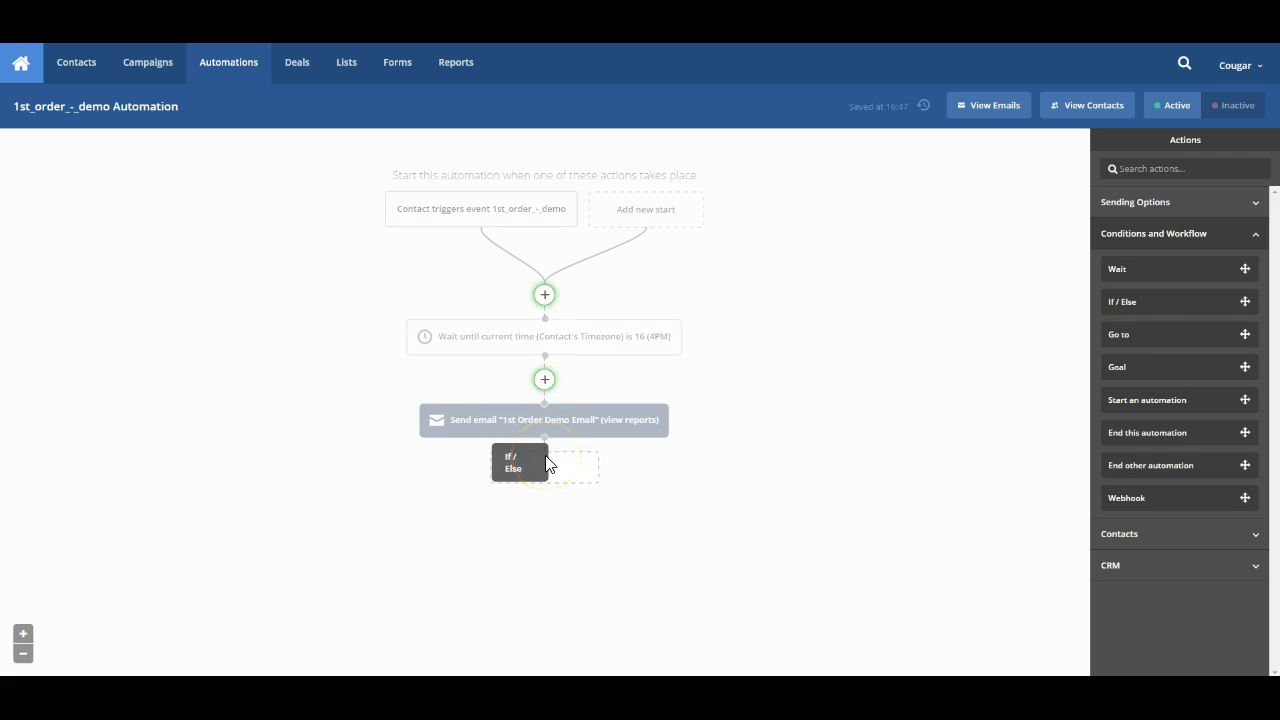
Place an If/Else after the email splitting on 'Has opened' the 1st Order Demo Email
left_click(516, 462)
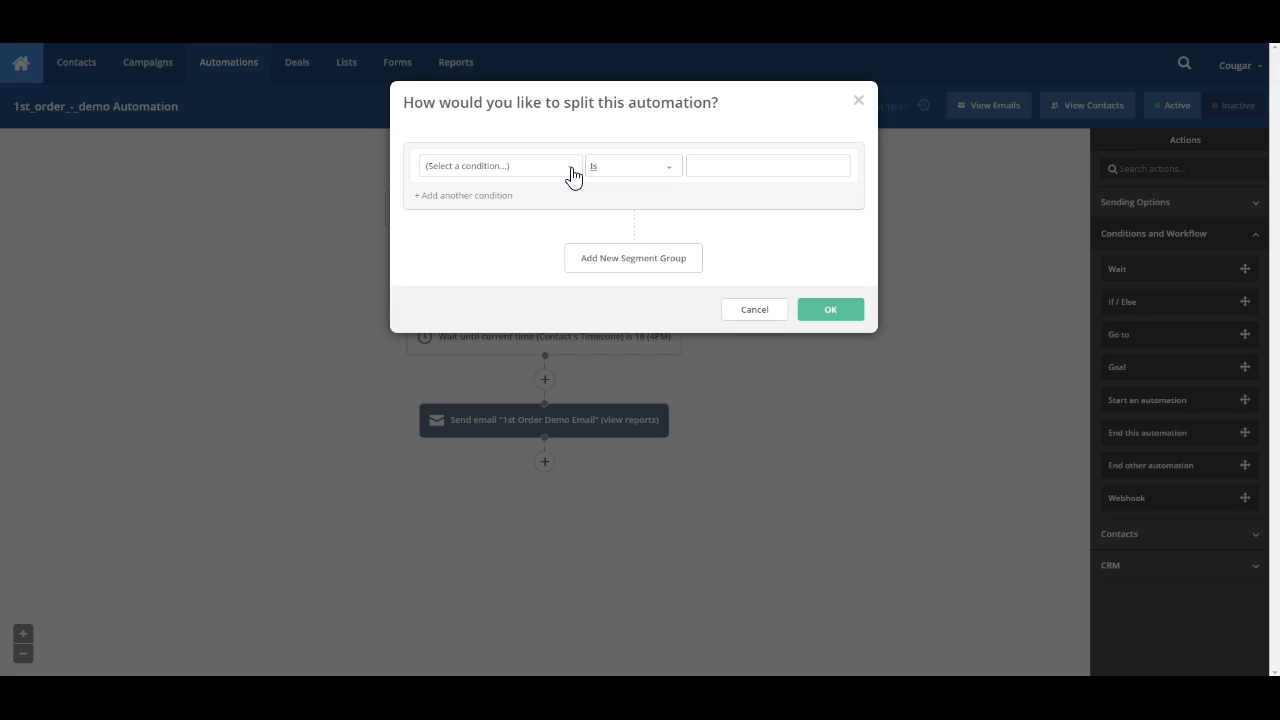
left_click(498, 164)
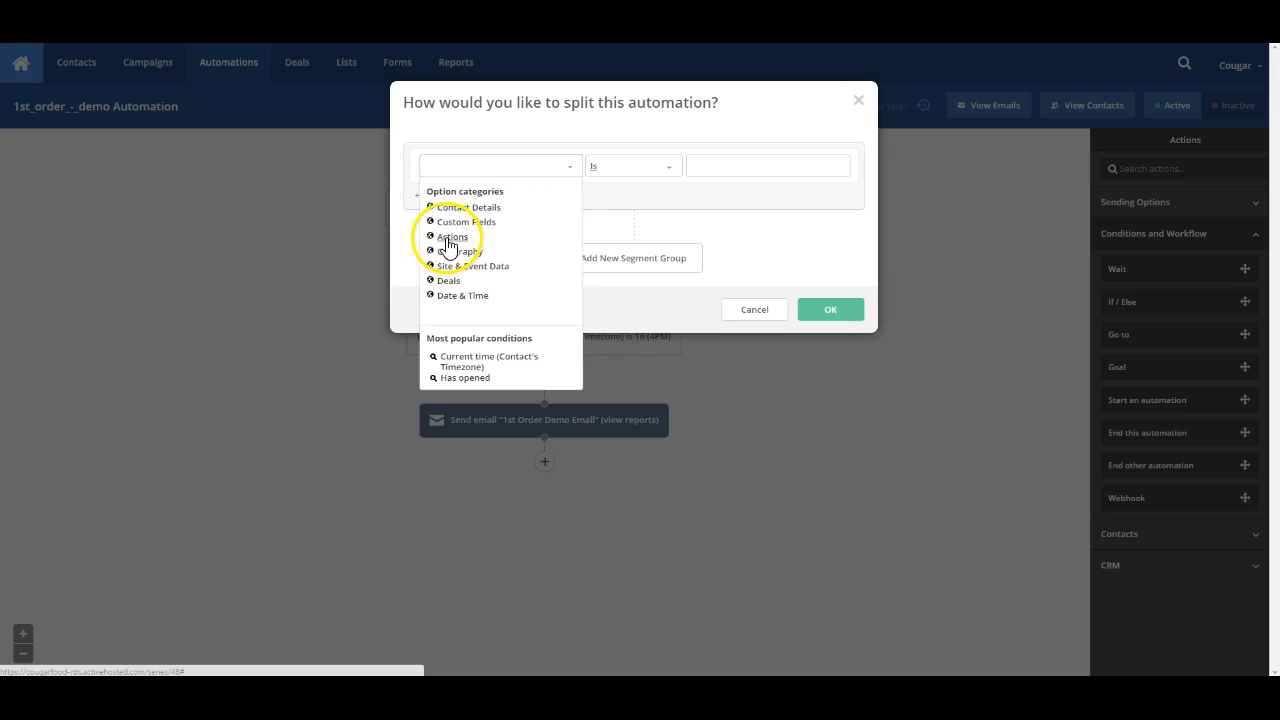
left_click(452, 236)
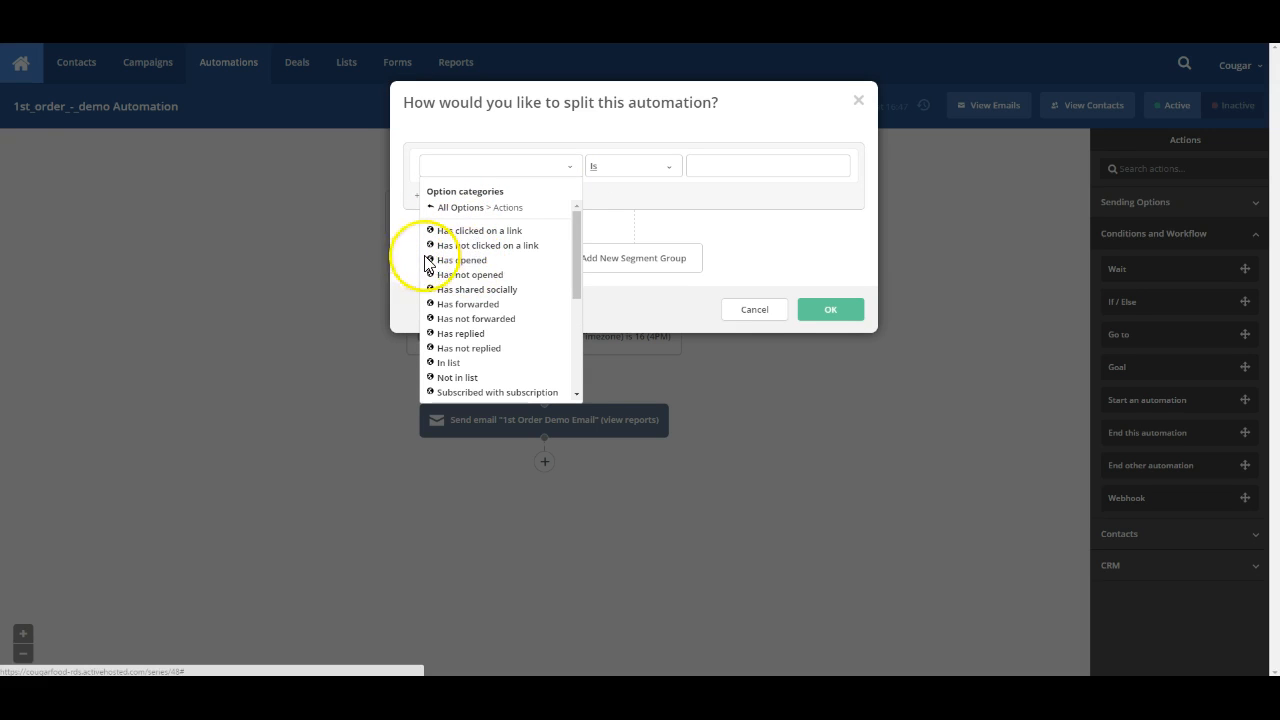
left_click(462, 260)
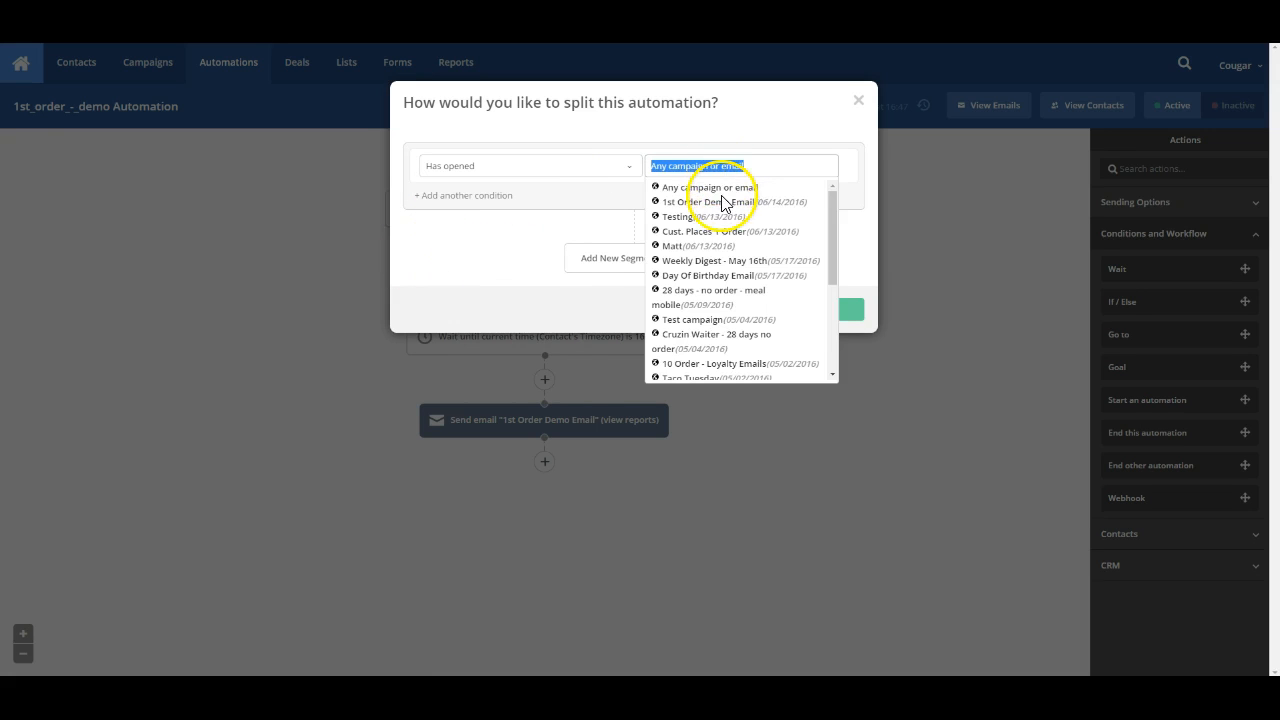
mouse_move(680, 210)
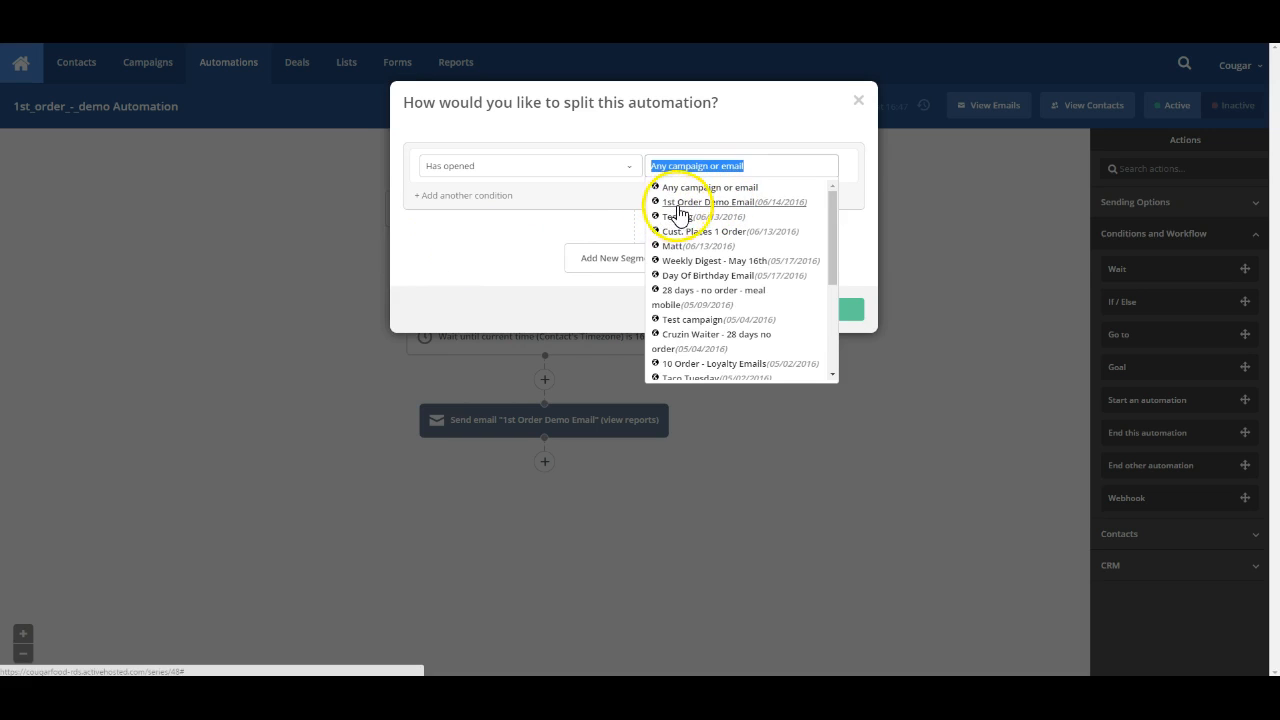
left_click(712, 200)
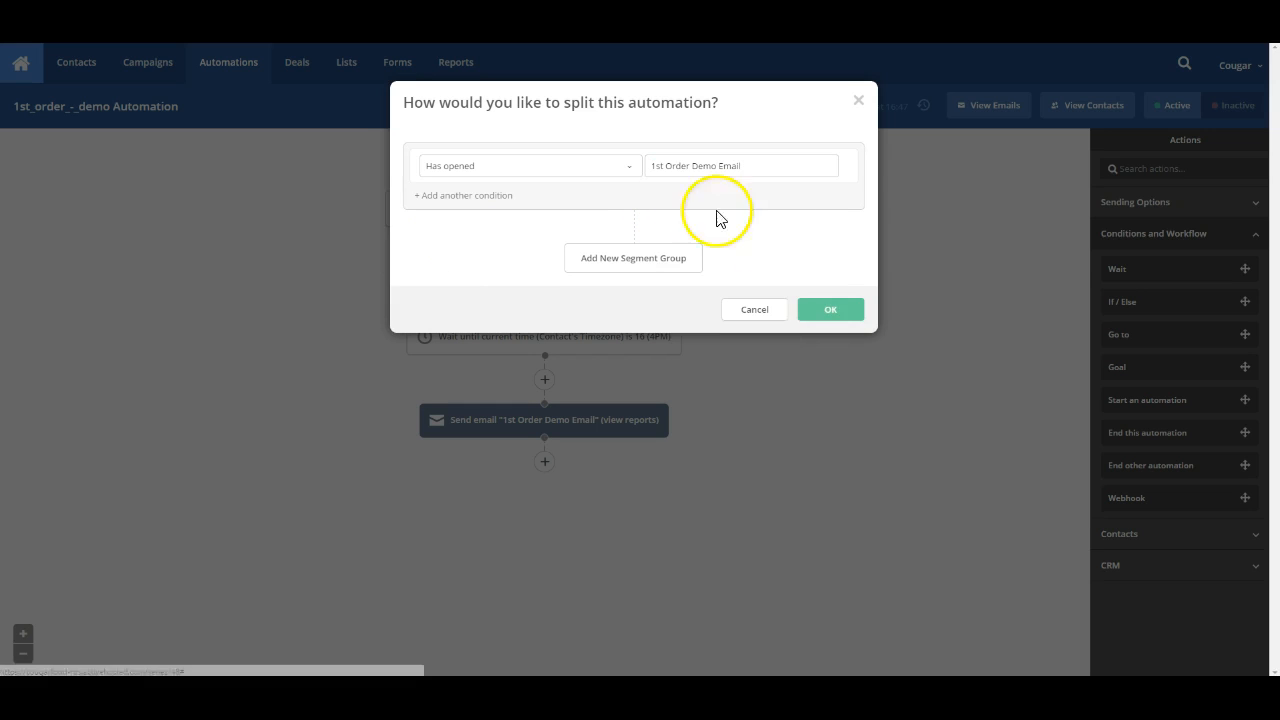
left_click(830, 308)
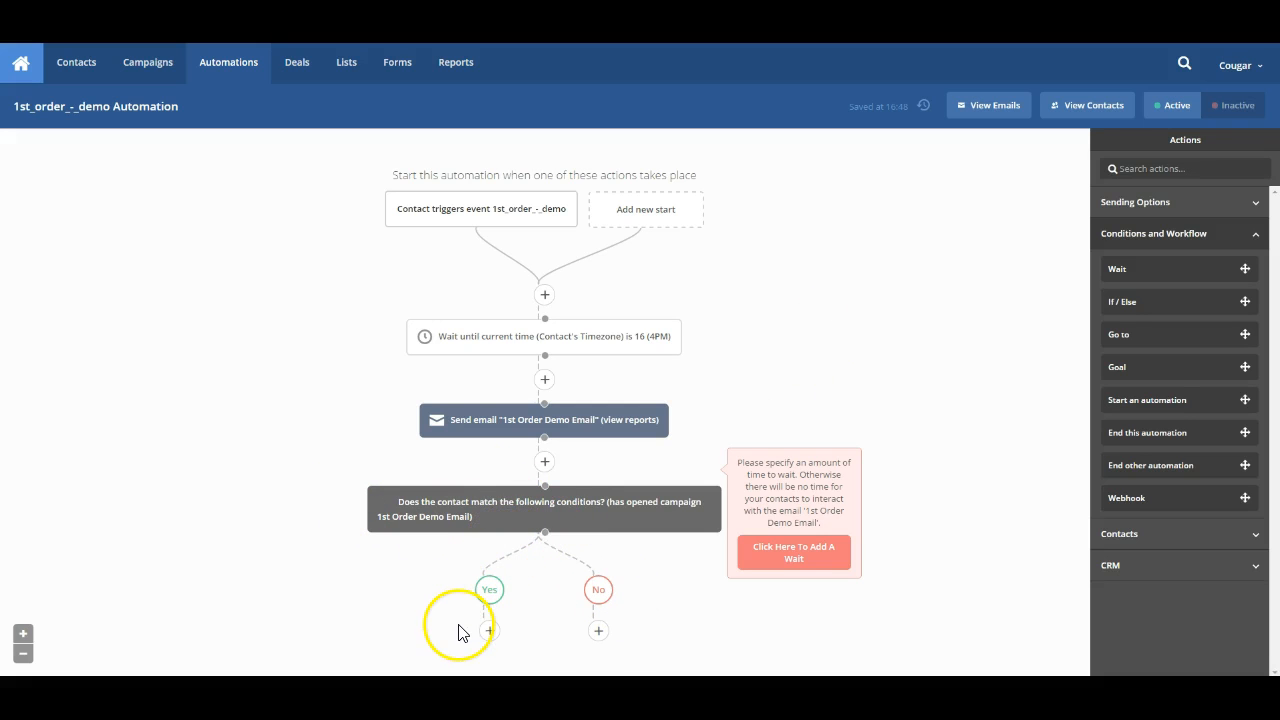
mouse_move(500, 438)
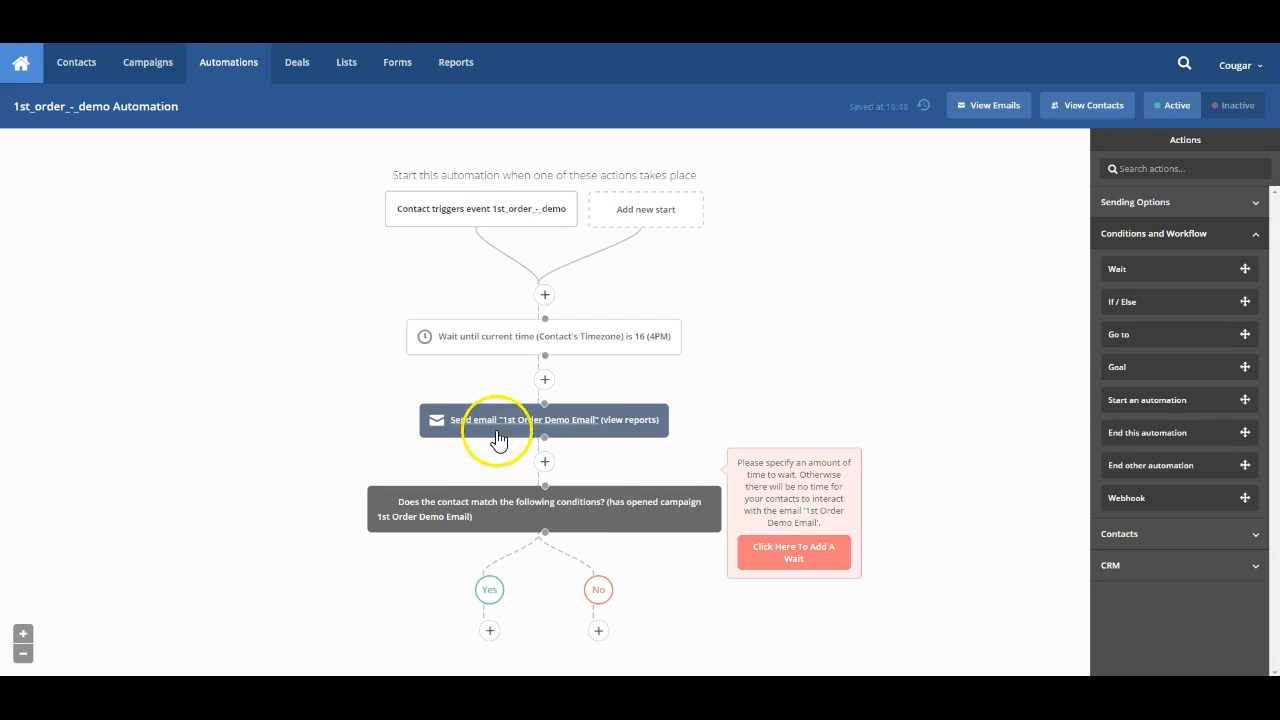
mouse_move(532, 476)
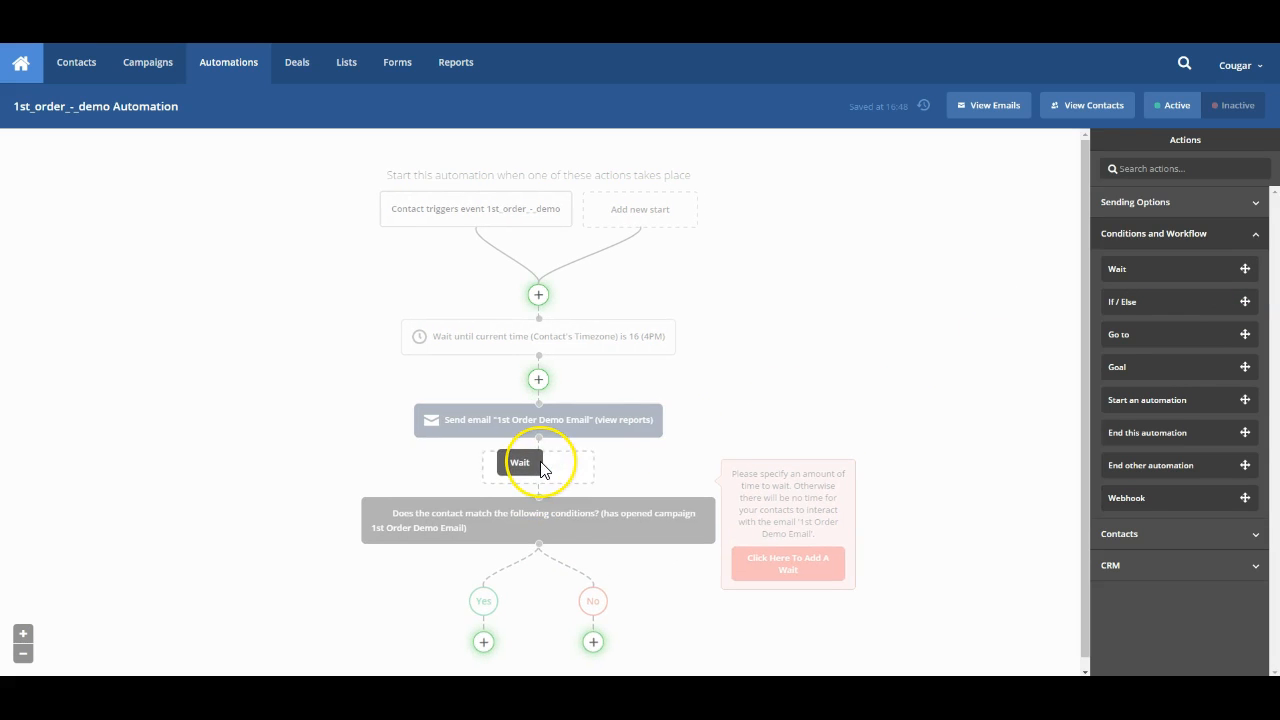
Insert a 1-hour Wait step between the demo email and the opened-email split
left_click(520, 462)
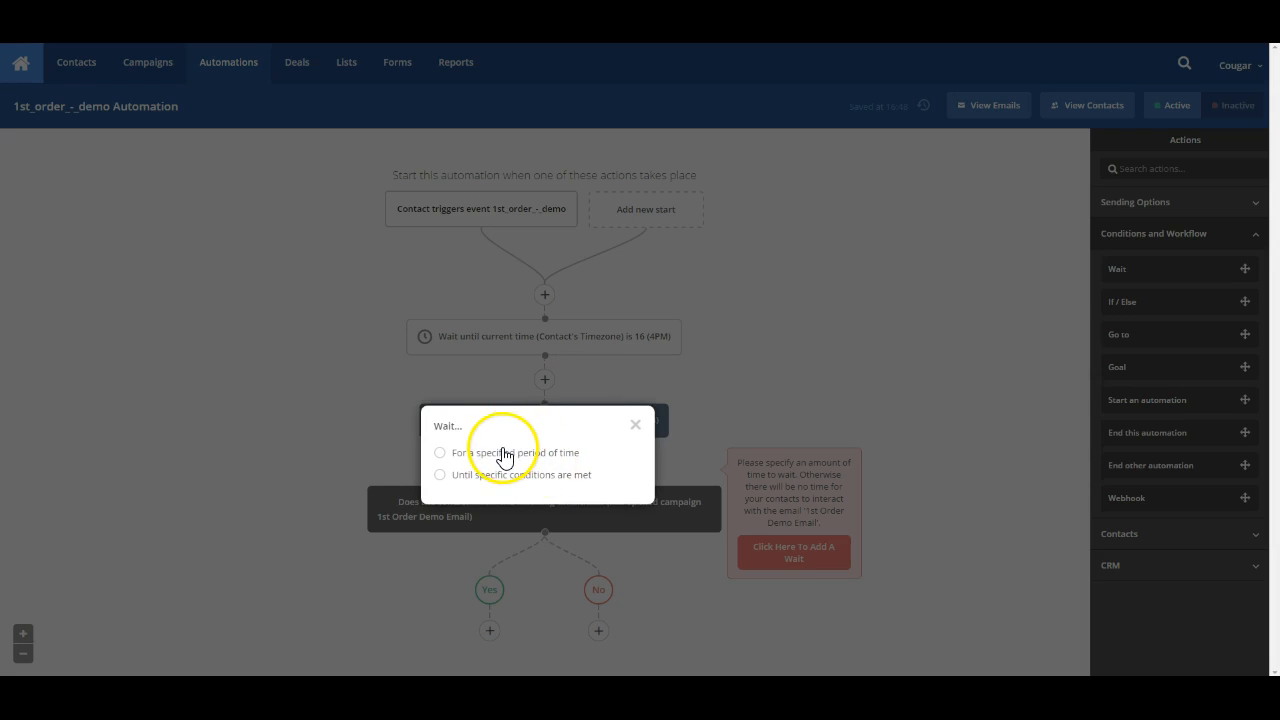
left_click(440, 452)
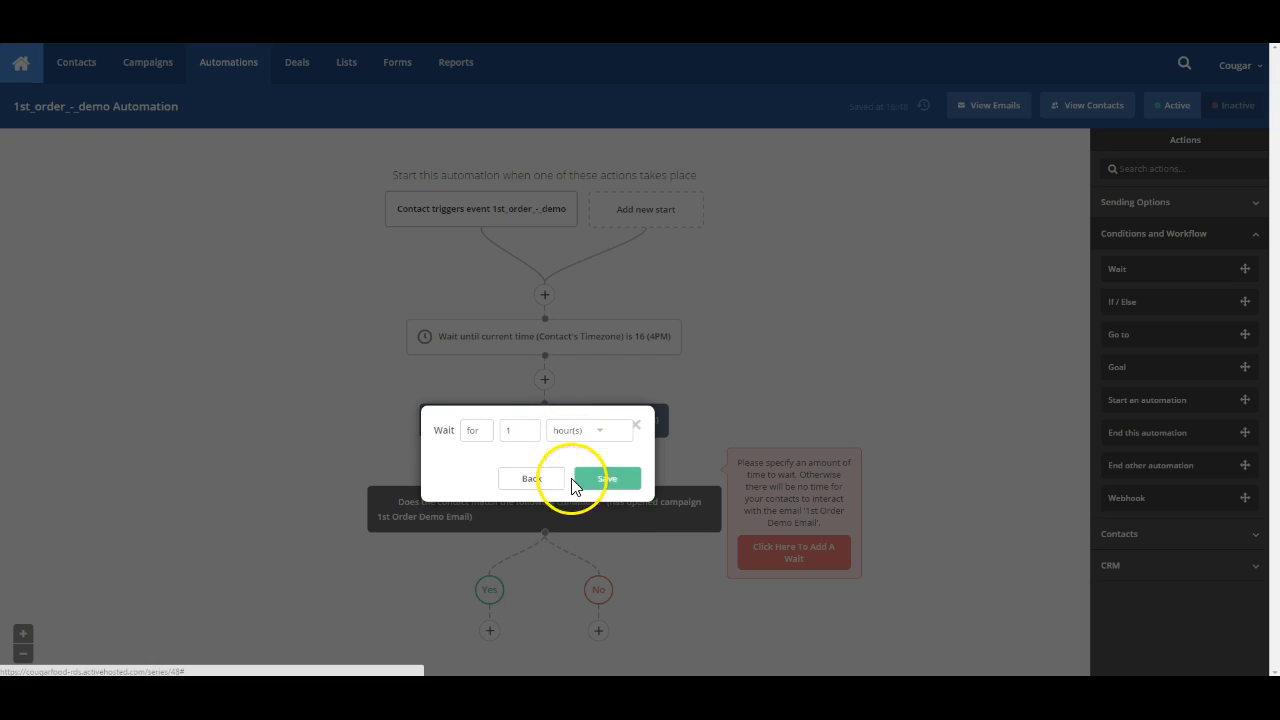
left_click(608, 478)
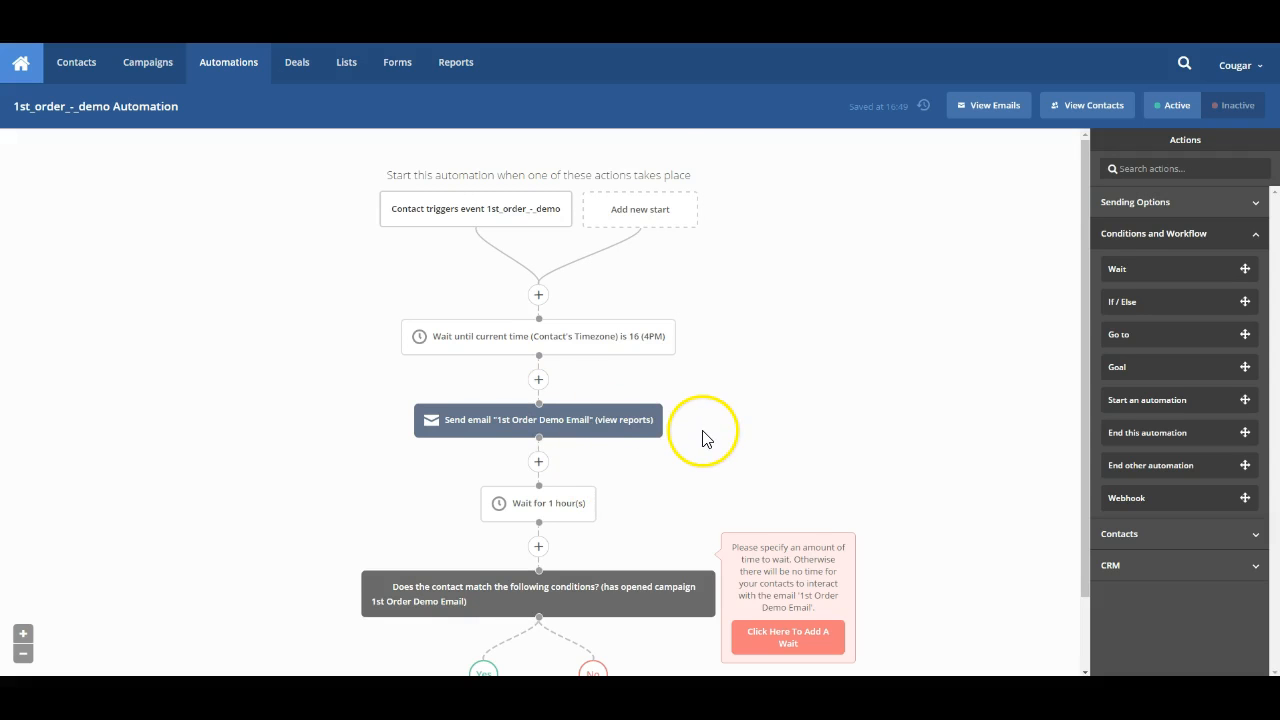
Scroll down to the Yes/No branches of the opened-email split
scroll("down", 3)
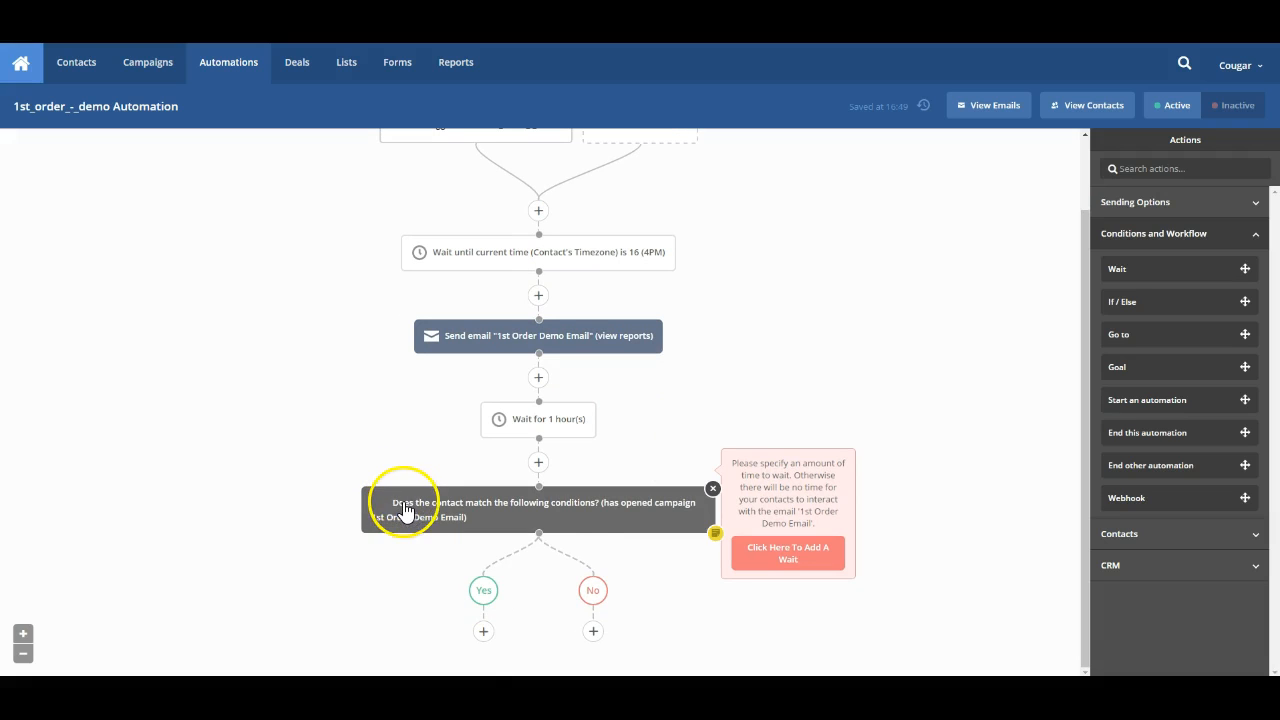
mouse_move(584, 512)
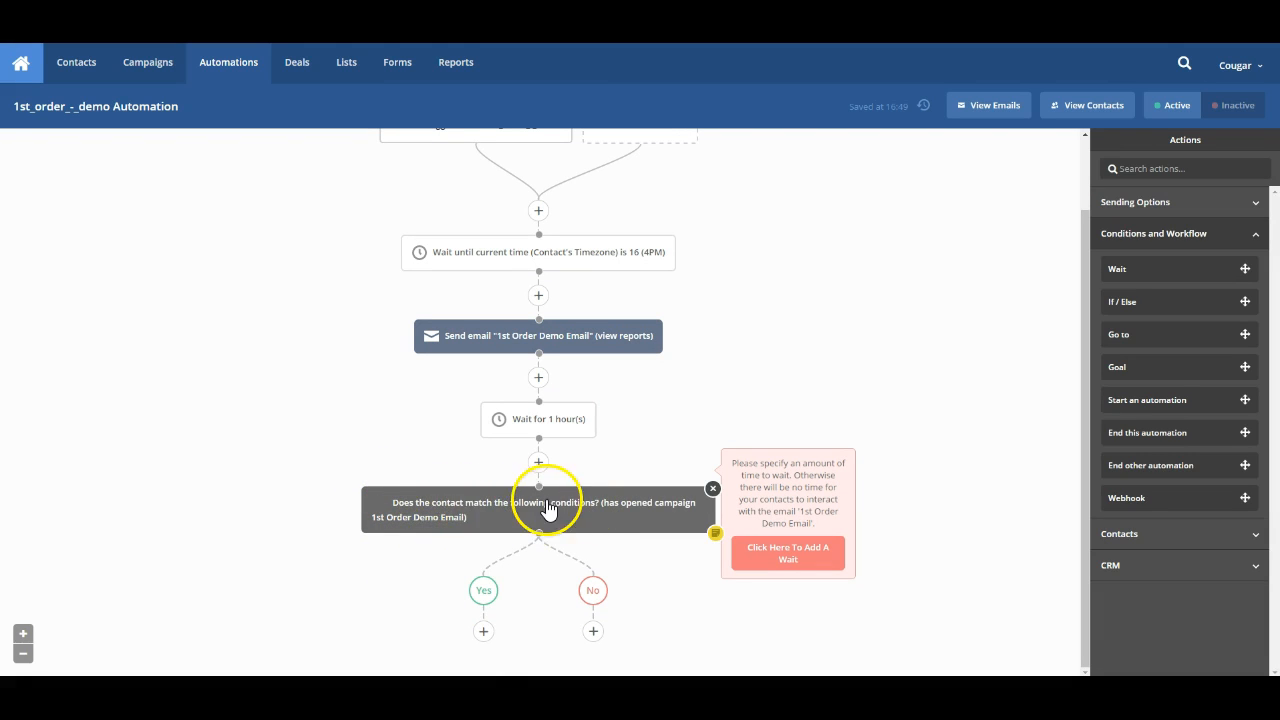
mouse_move(684, 512)
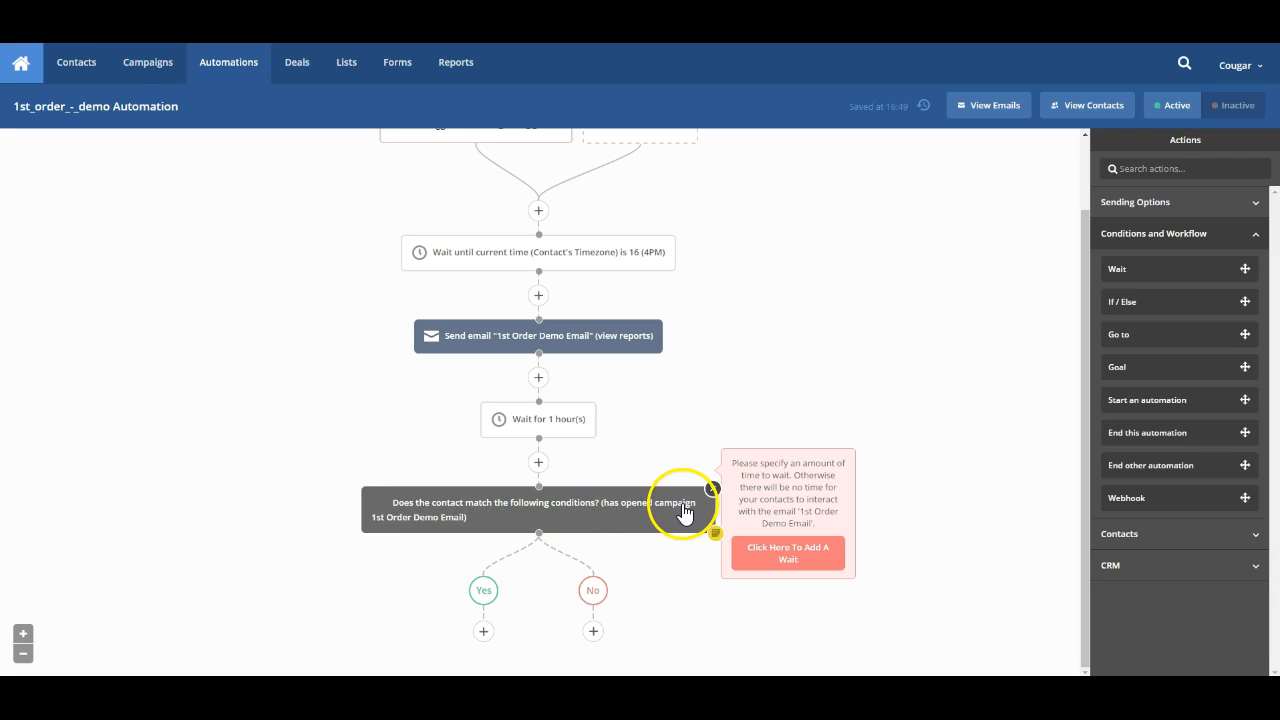
mouse_move(540, 536)
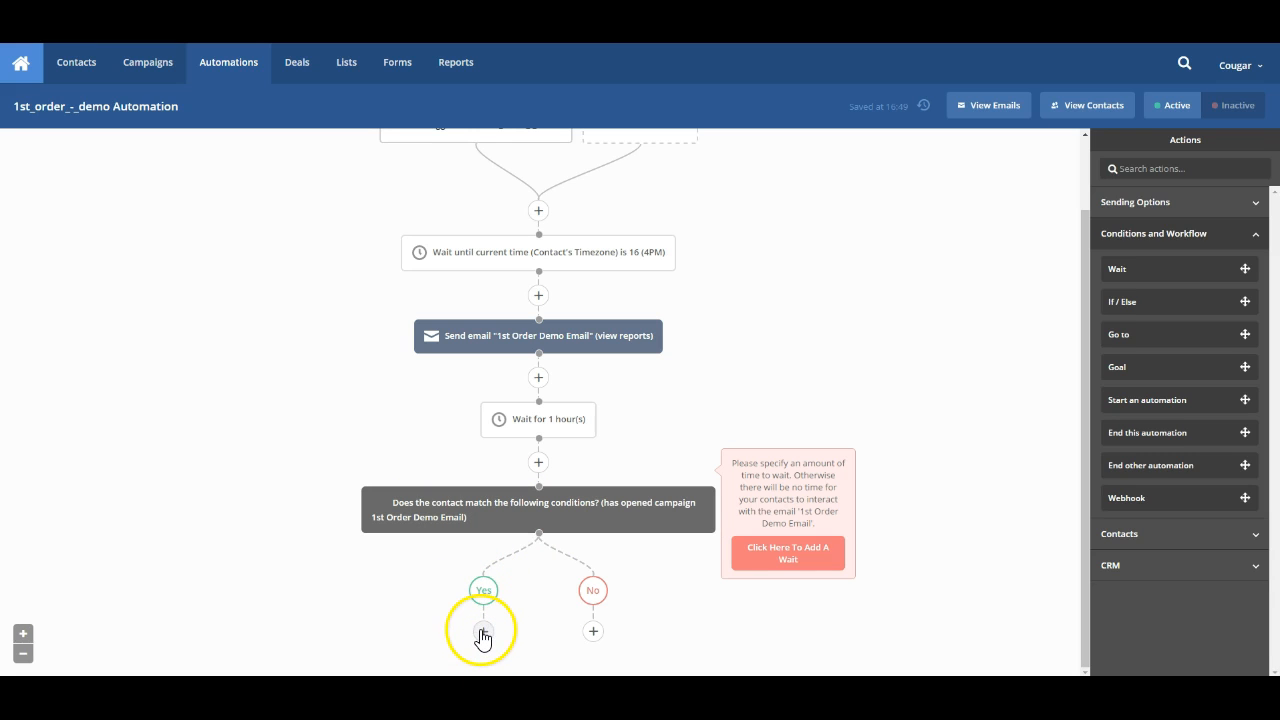
mouse_move(1188, 388)
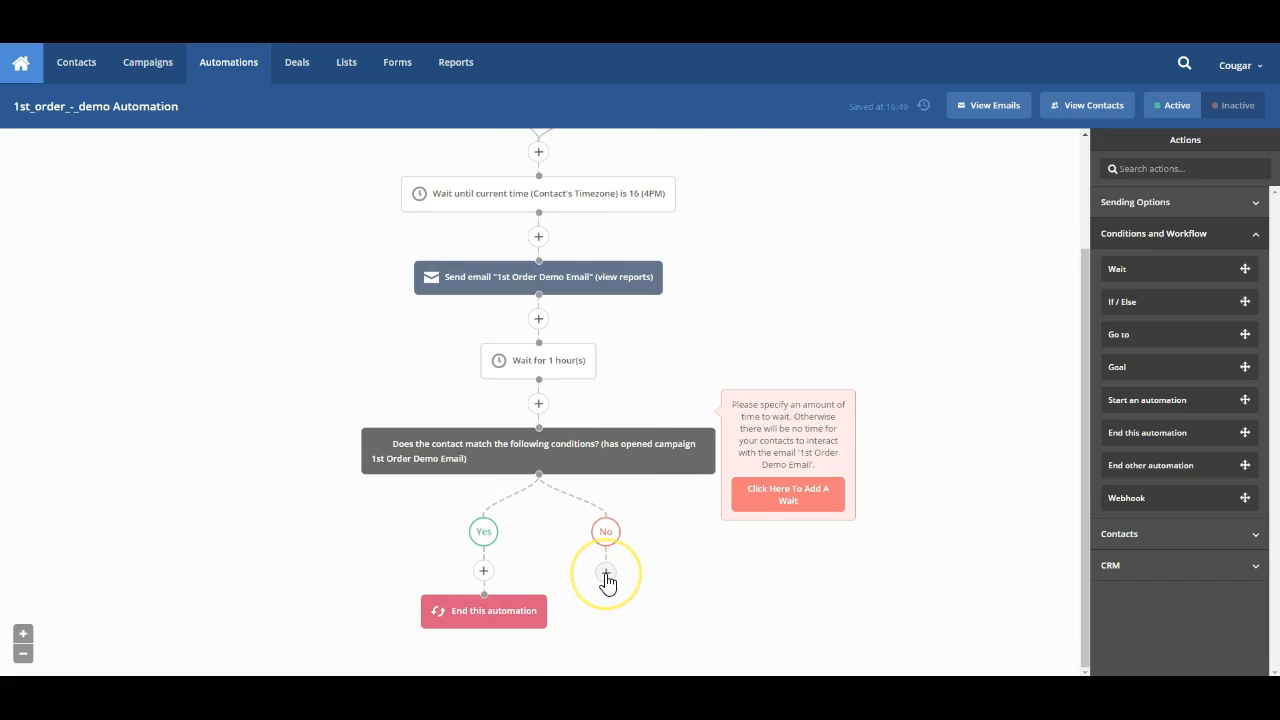
Add a Send SMS action on the No branch reading "Hey, we really appreciate your order. Thank you!" and save
left_click(604, 572)
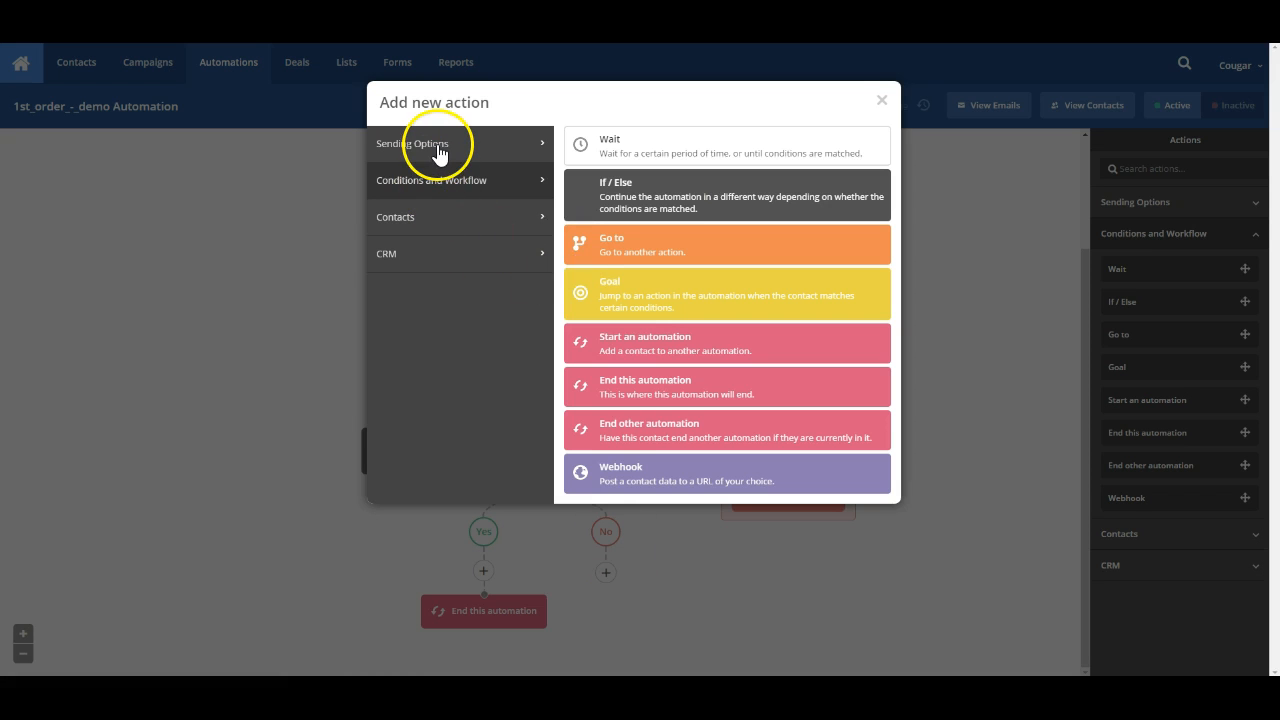
left_click(412, 144)
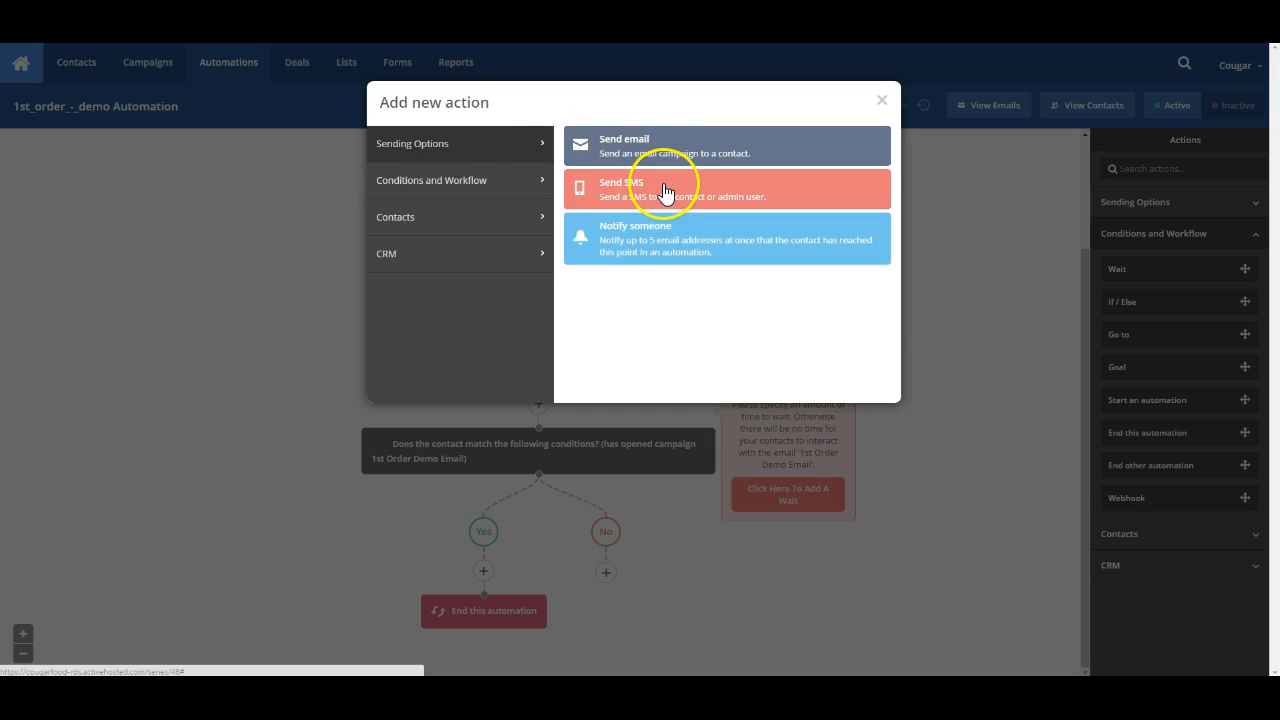
left_click(728, 188)
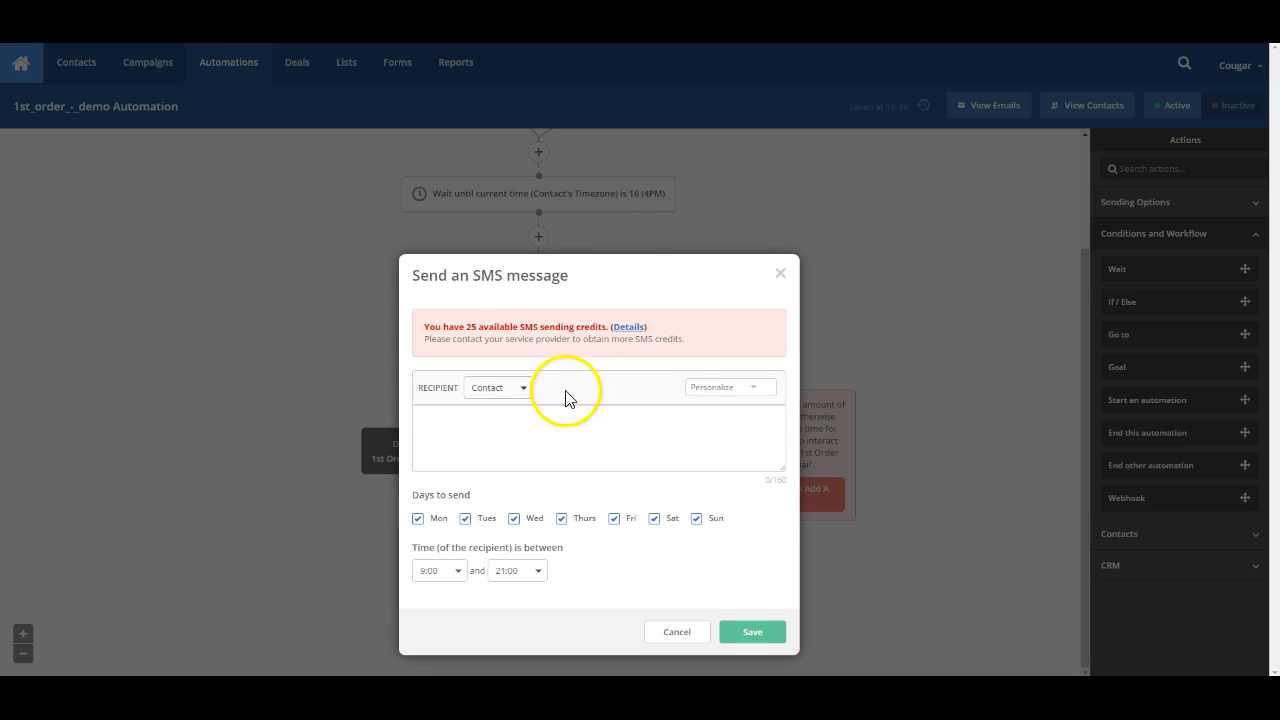
type("H")
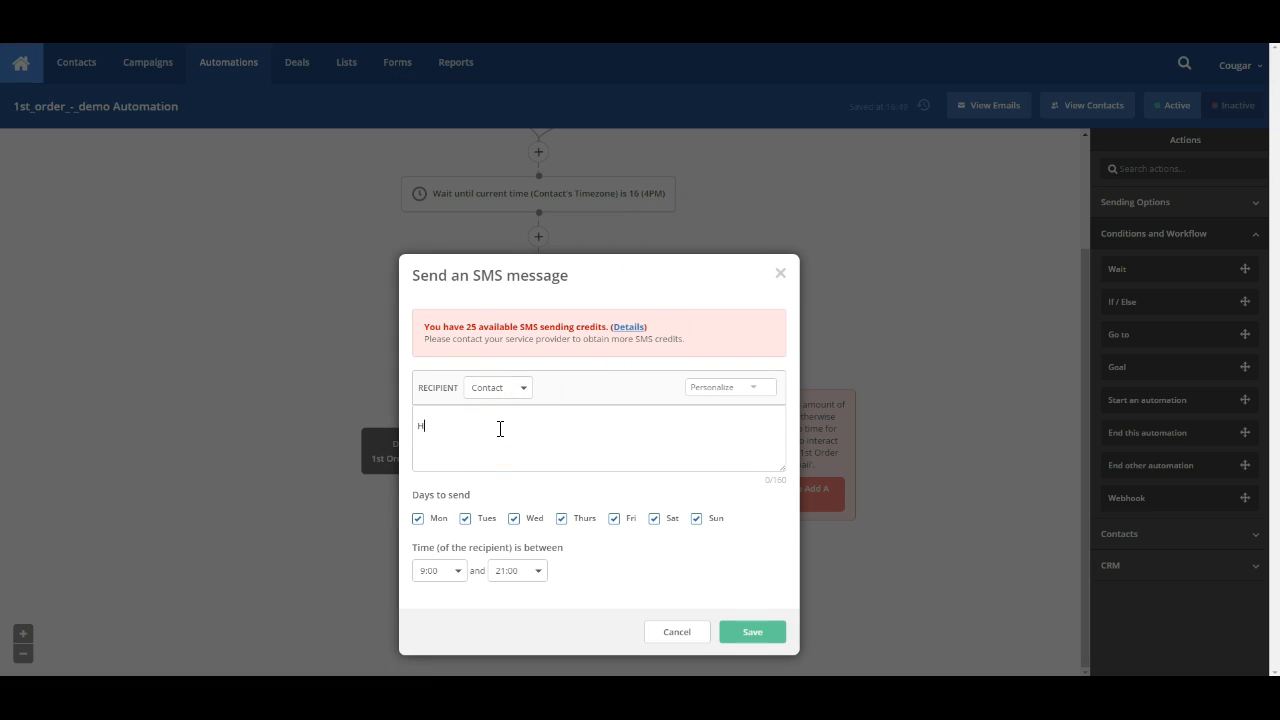
type("Hey, we real")
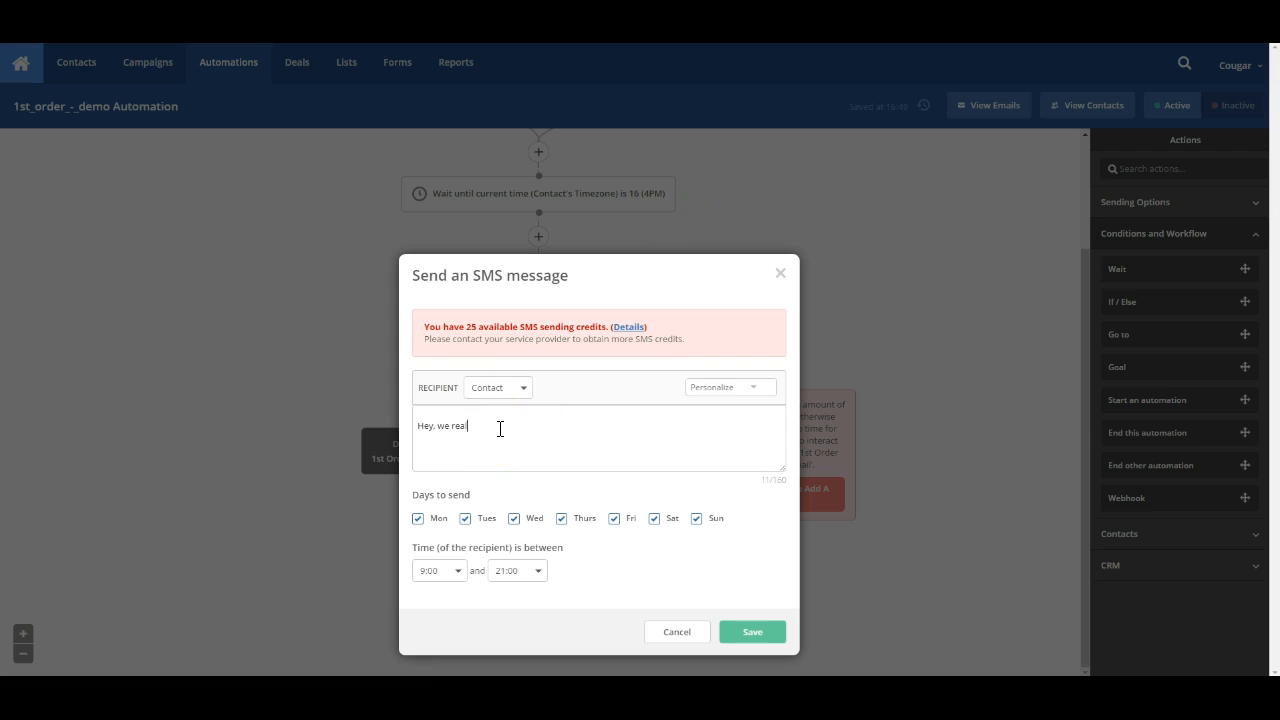
type("ly apprec")
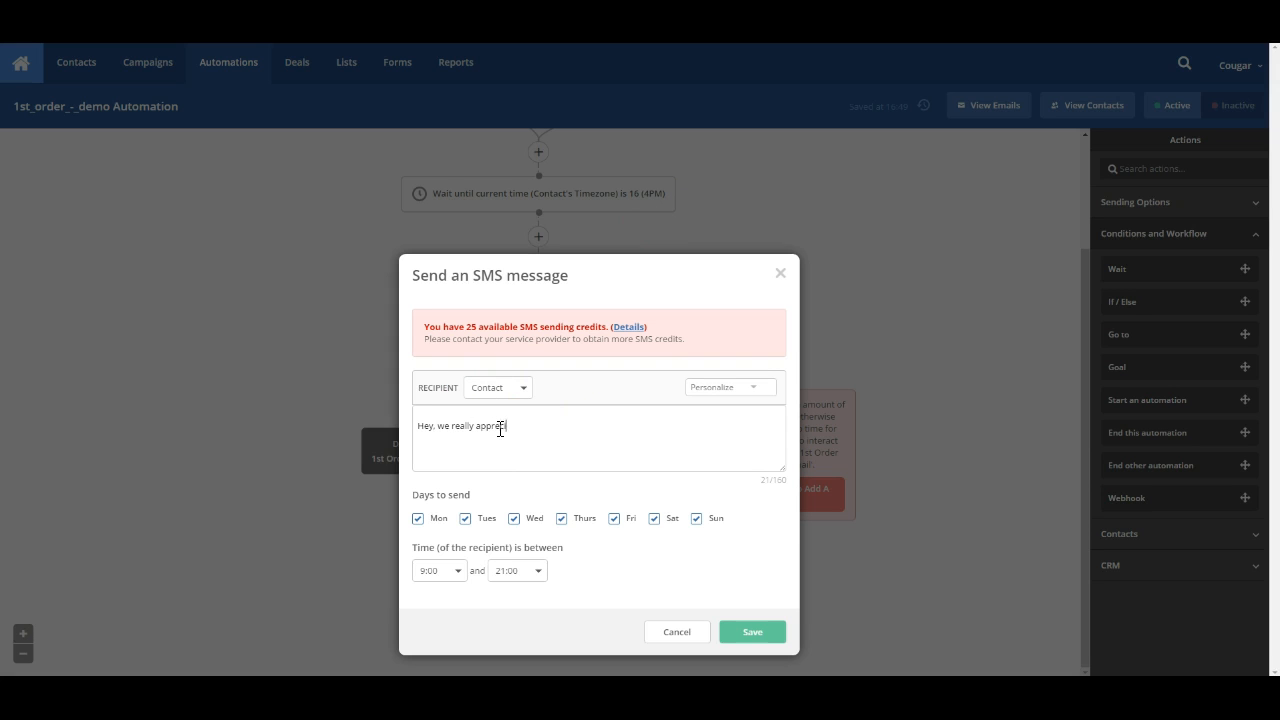
type("iate your order. Than")
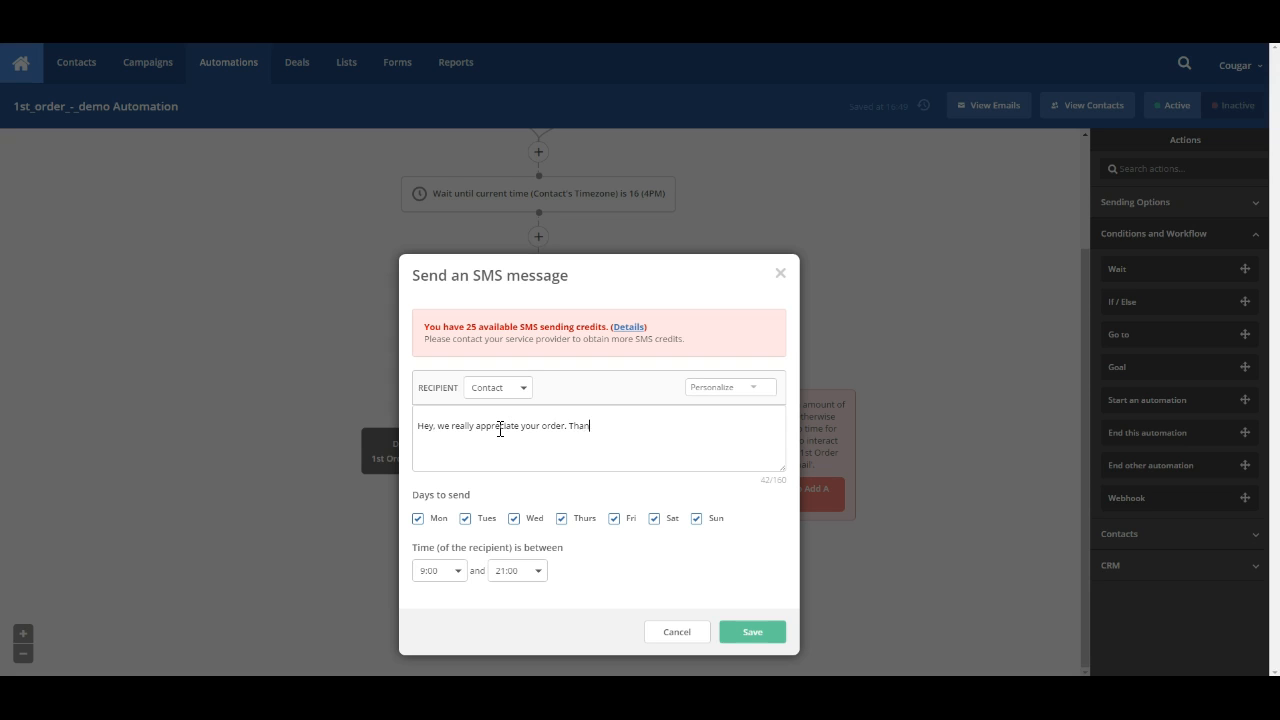
type("k you!")
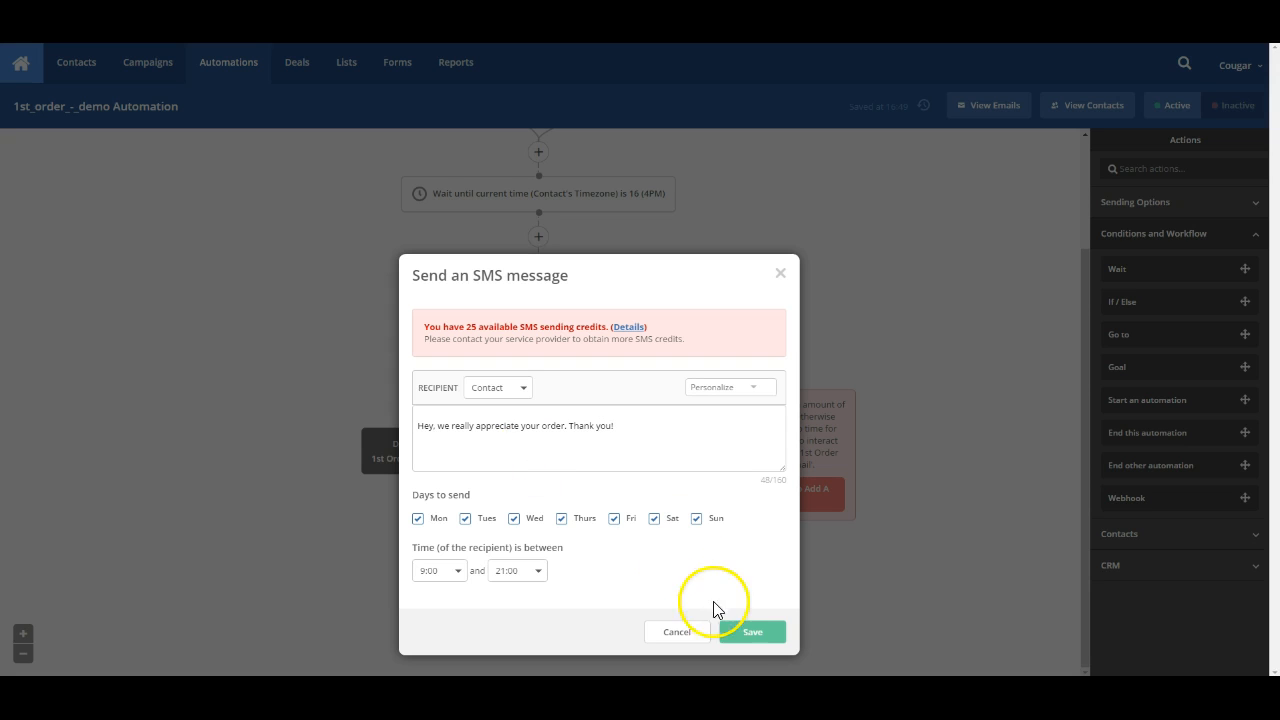
left_click(752, 632)
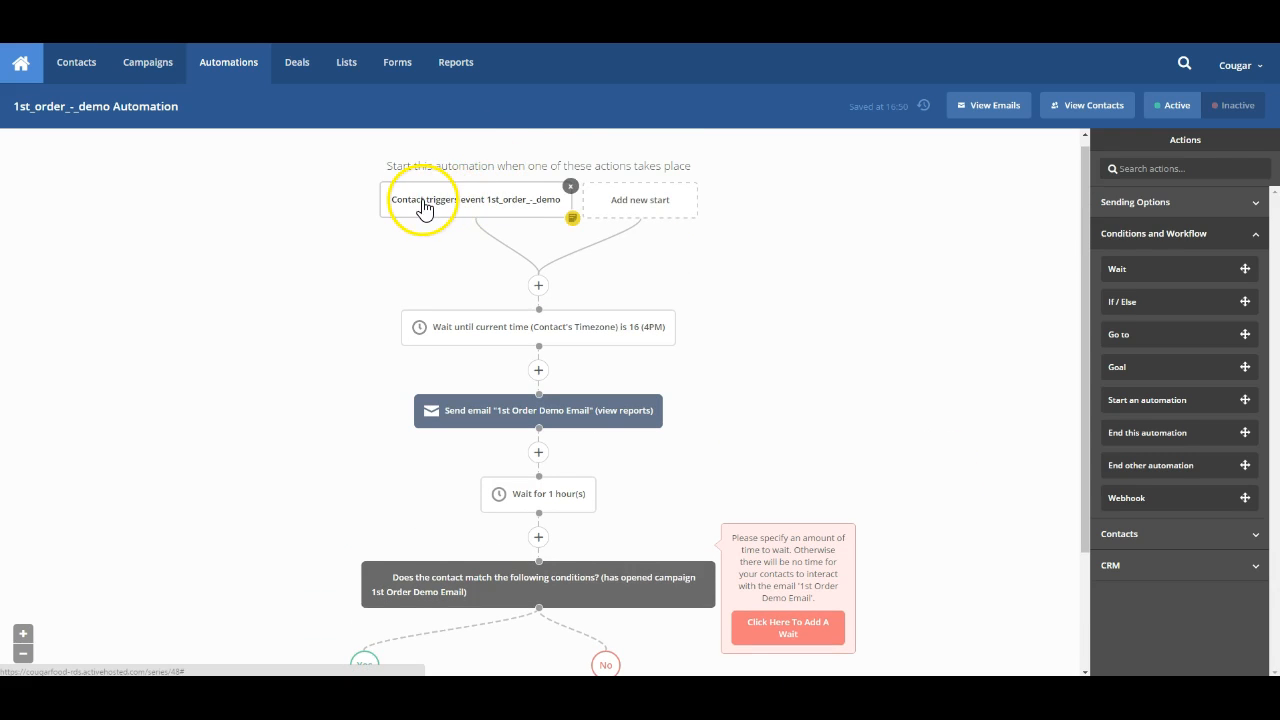
mouse_move(500, 268)
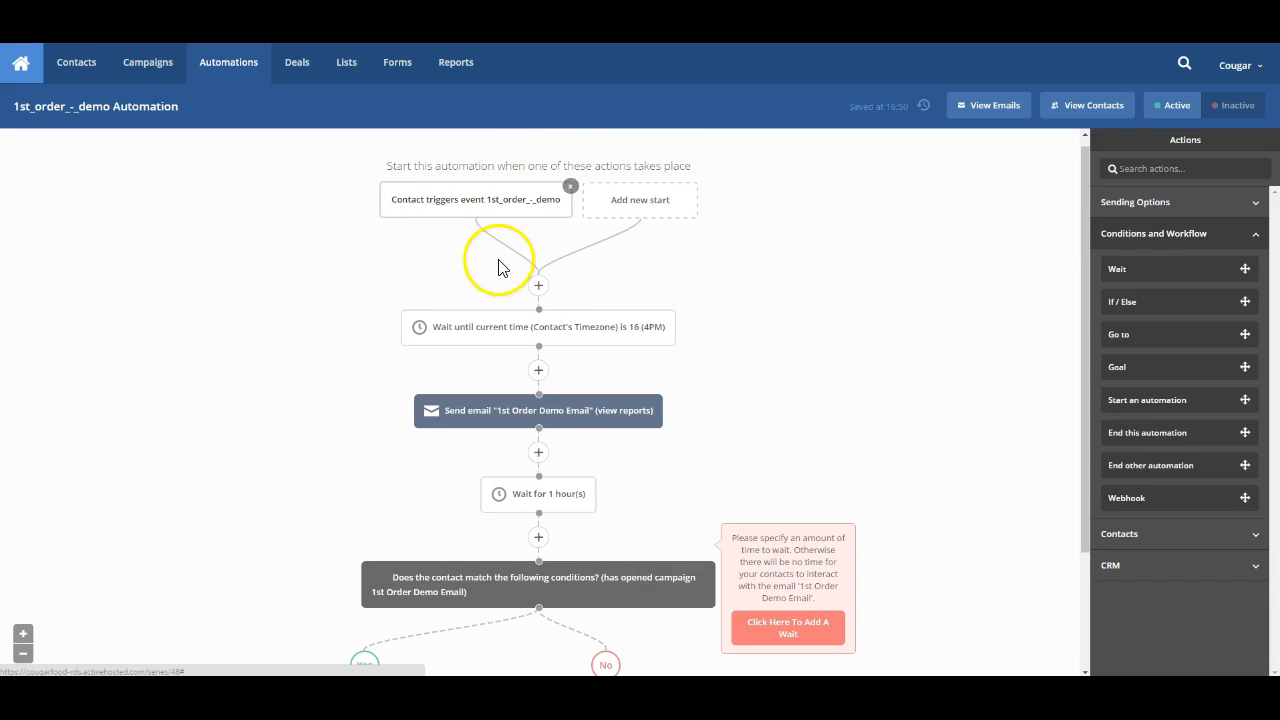
scroll("down", 3)
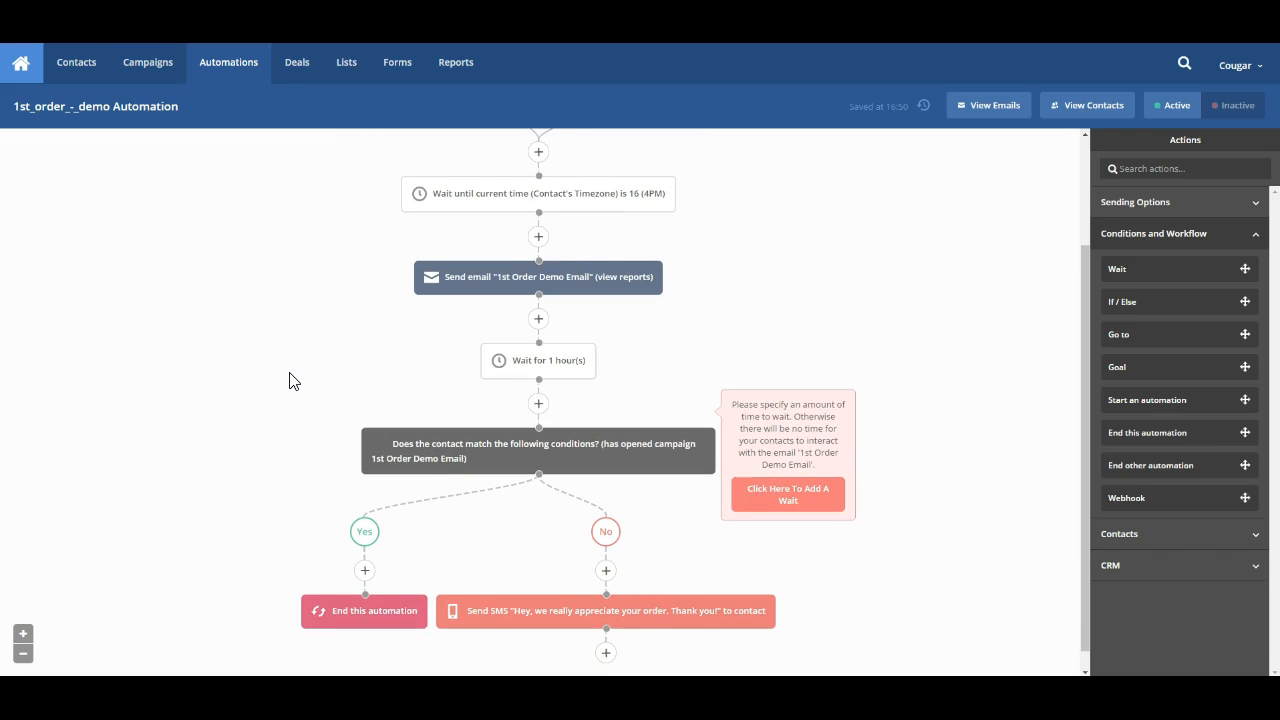